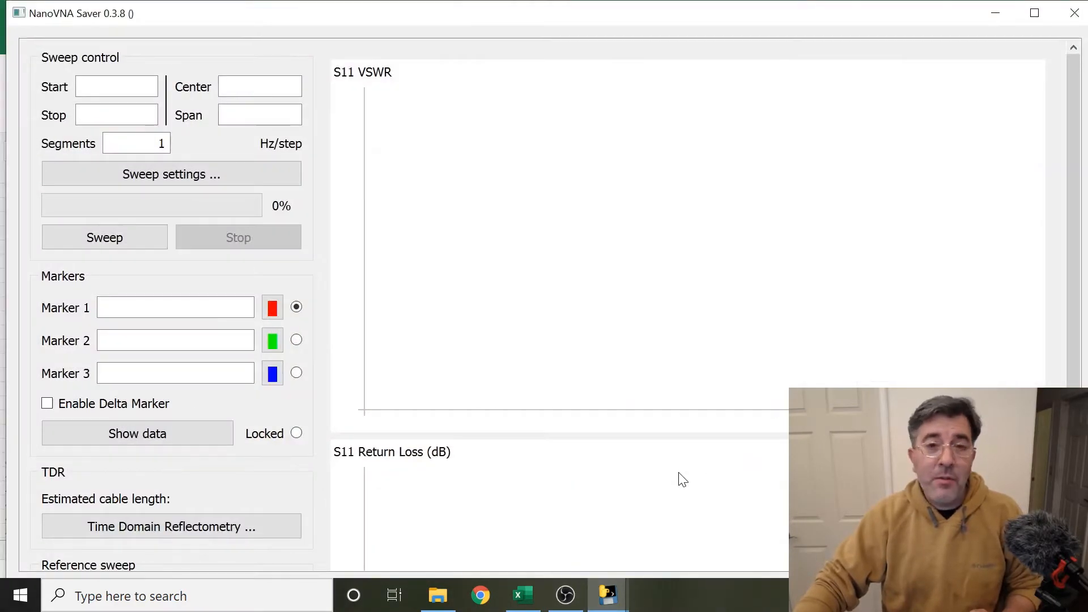
{"action": "mouse_move", "coordinate": [637, 418]}
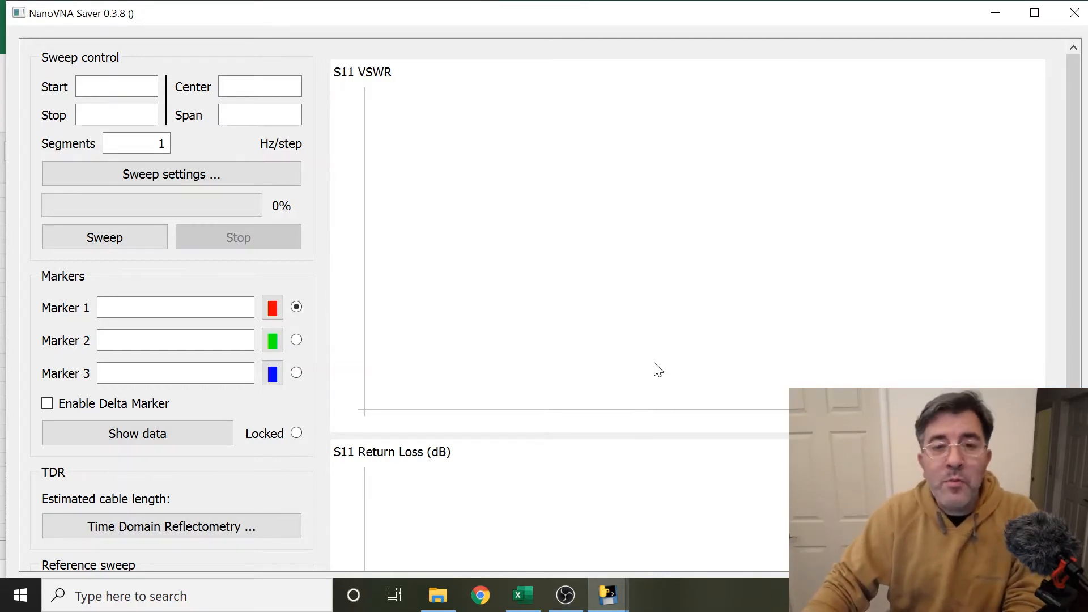
Select the analyzer's serial port COM10 (S-A-A-2) under Serial port control and connect
{"action": "scroll", "scroll_direction": "down", "scroll_amount": 3}
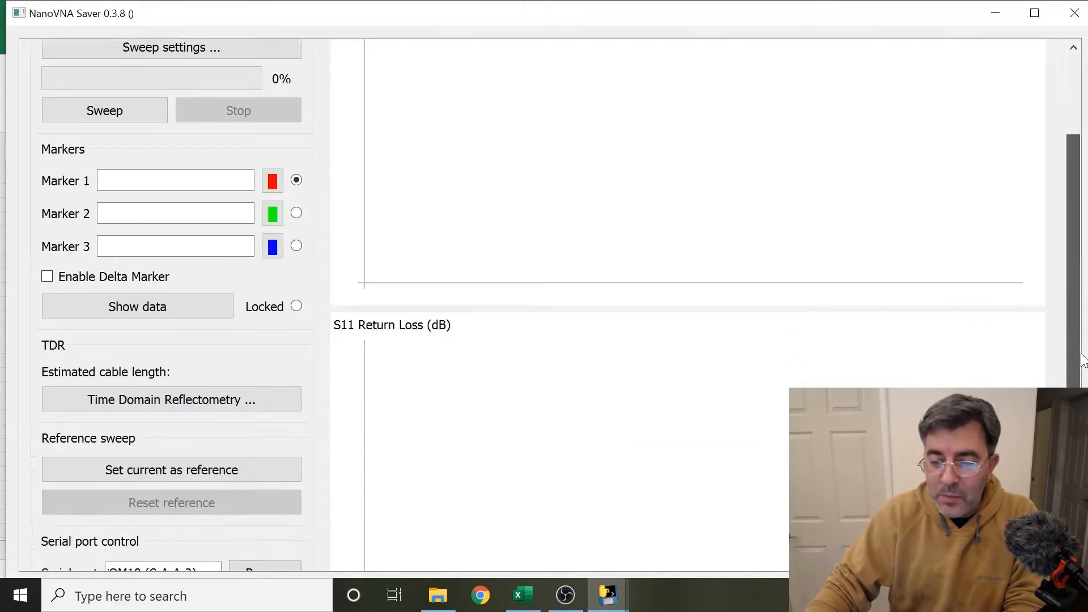
{"action": "scroll", "scroll_direction": "down", "scroll_amount": 3}
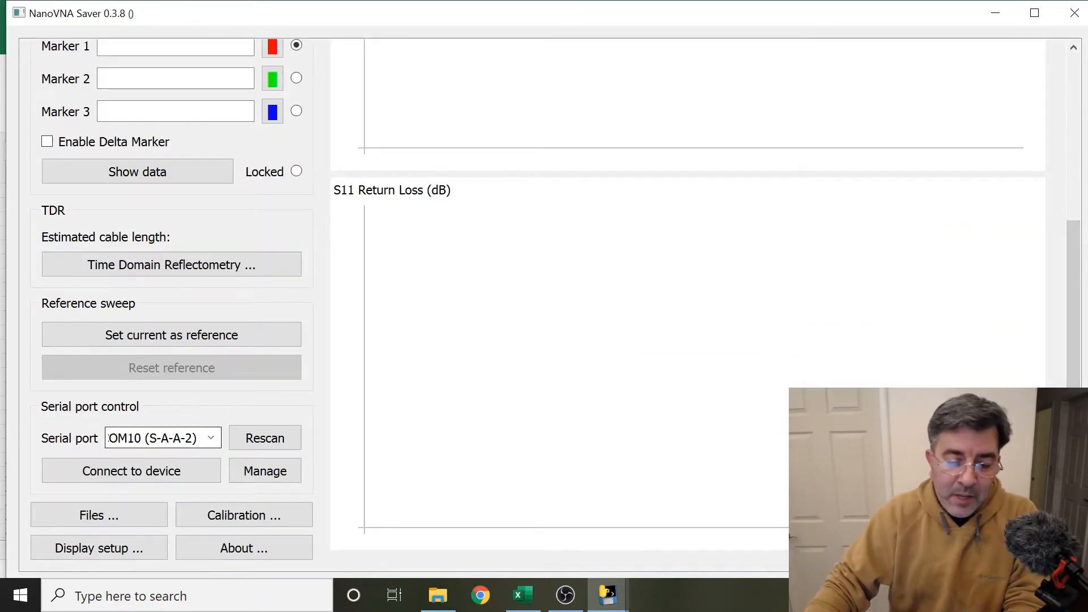
{"action": "left_click", "coordinate": [211, 438]}
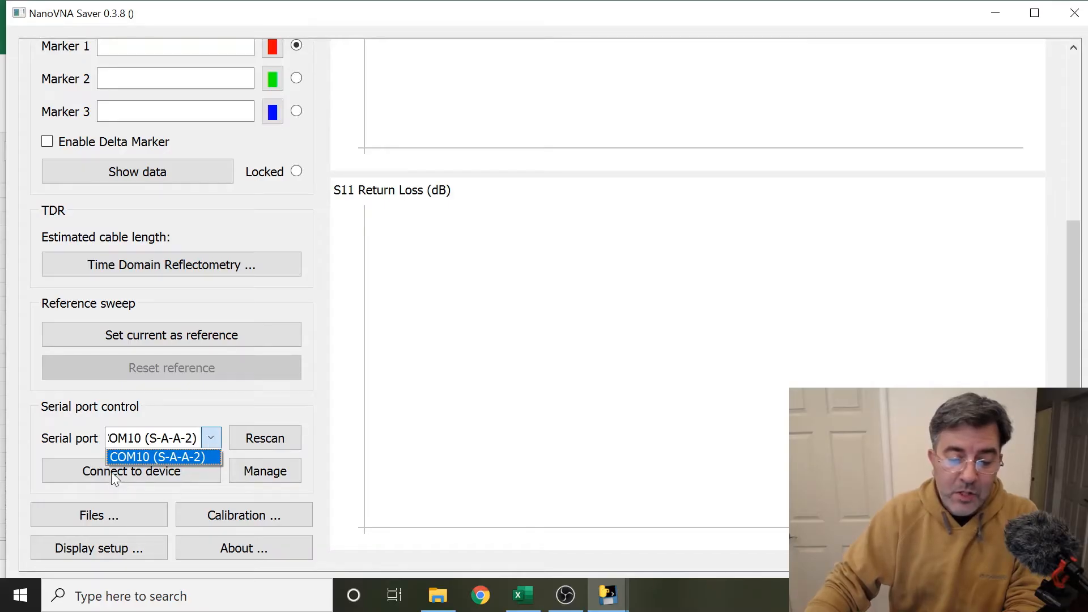
{"action": "left_click", "coordinate": [131, 472]}
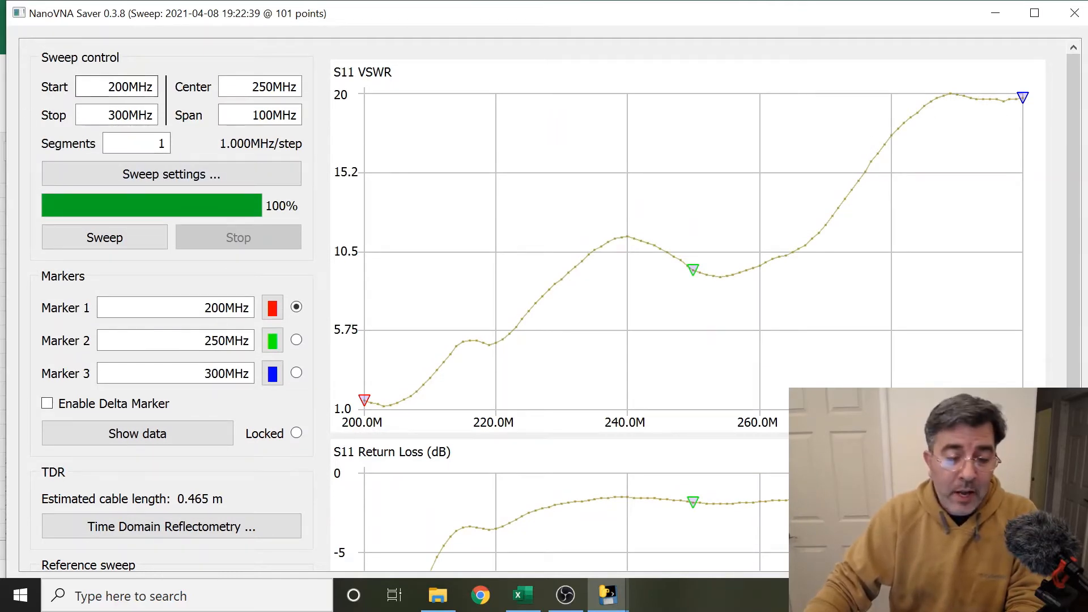
Enter a sweep start of 135 MHz and stop of 475 MHz in Sweep control
{"action": "left_click", "coordinate": [115, 86]}
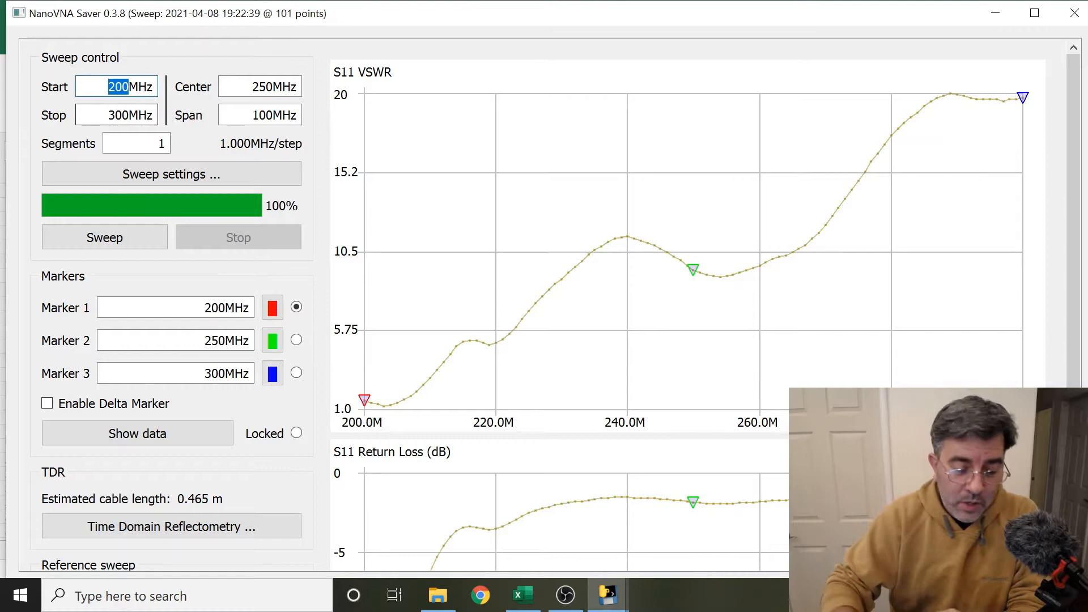
{"action": "type", "text": "135"}
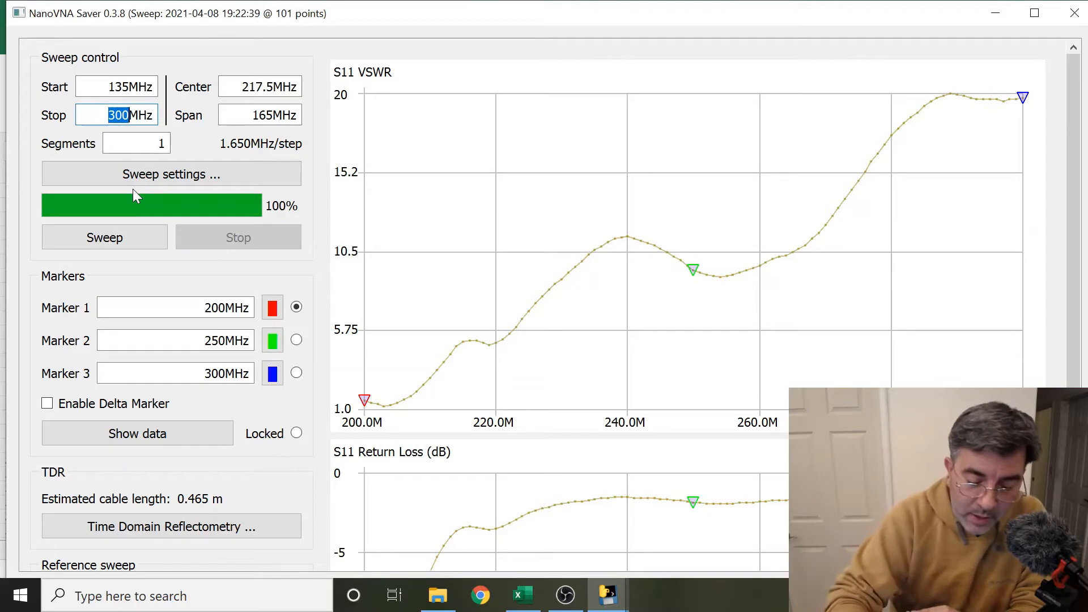
{"action": "type", "text": "475"}
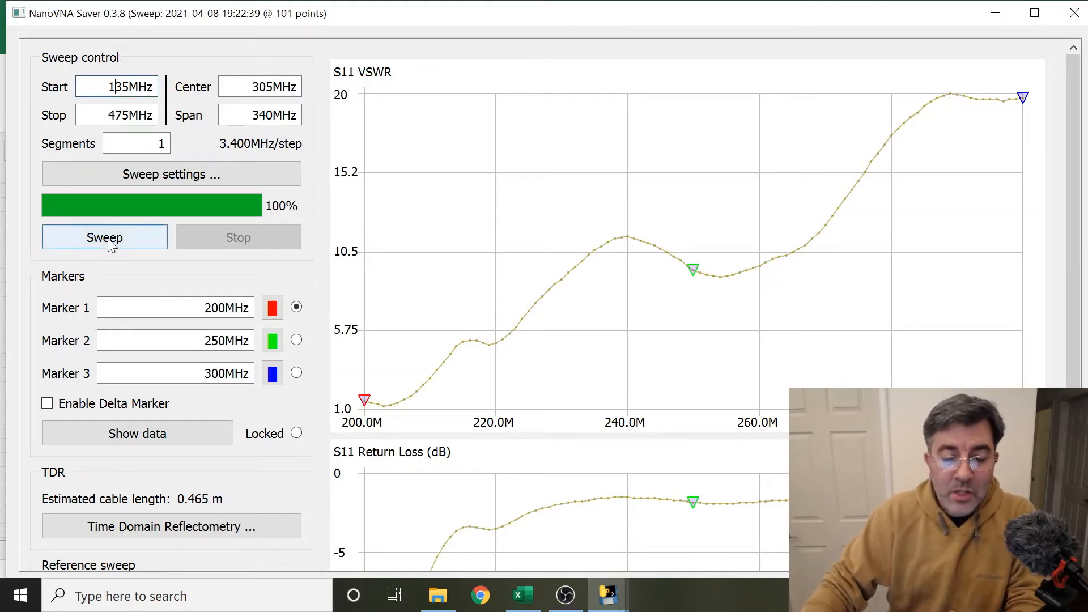
Run the sweep over the new 135–475 MHz range and watch the curves replot
{"action": "left_click", "coordinate": [104, 237]}
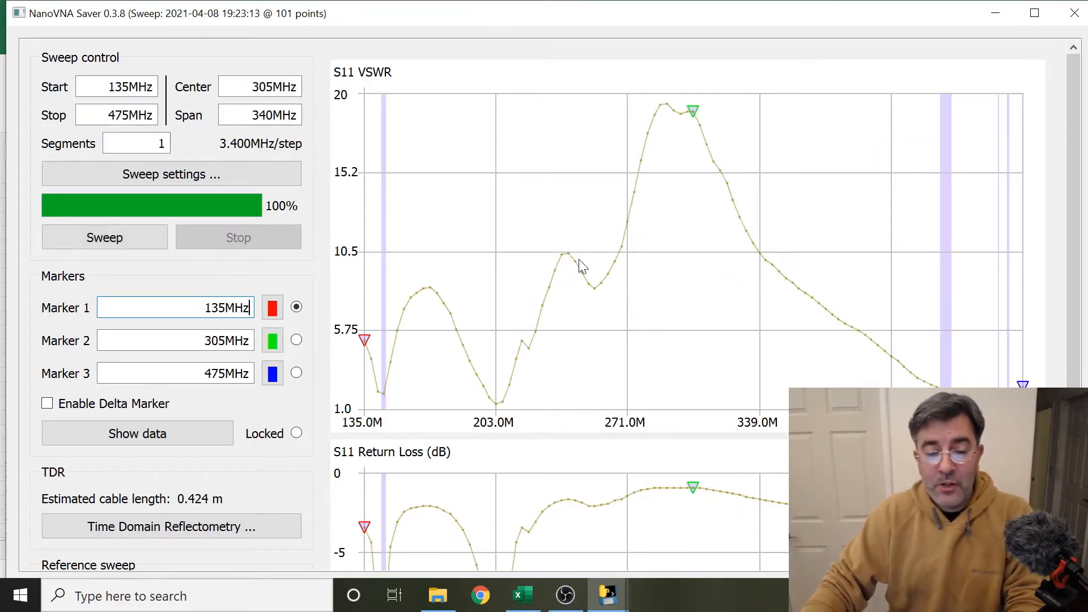
{"action": "mouse_move", "coordinate": [614, 289]}
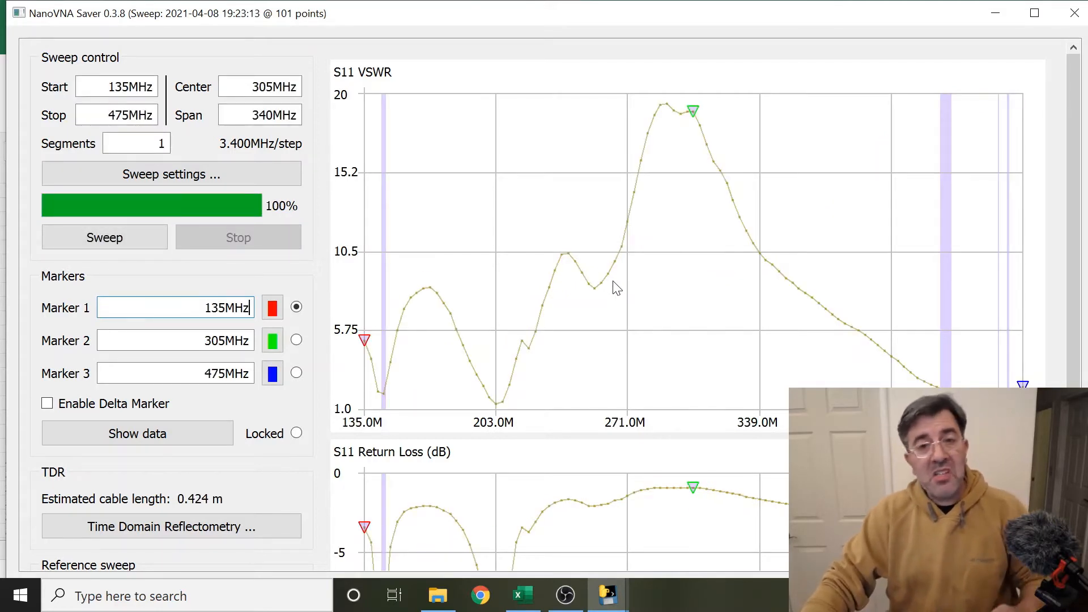
{"action": "mouse_move", "coordinate": [619, 284]}
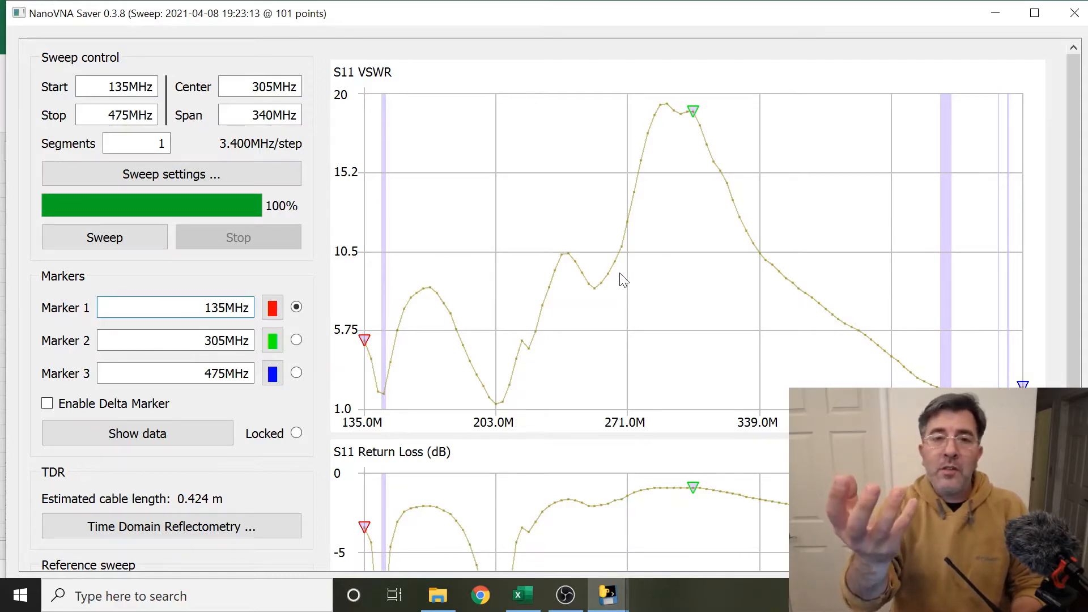
{"action": "left_click", "coordinate": [175, 307]}
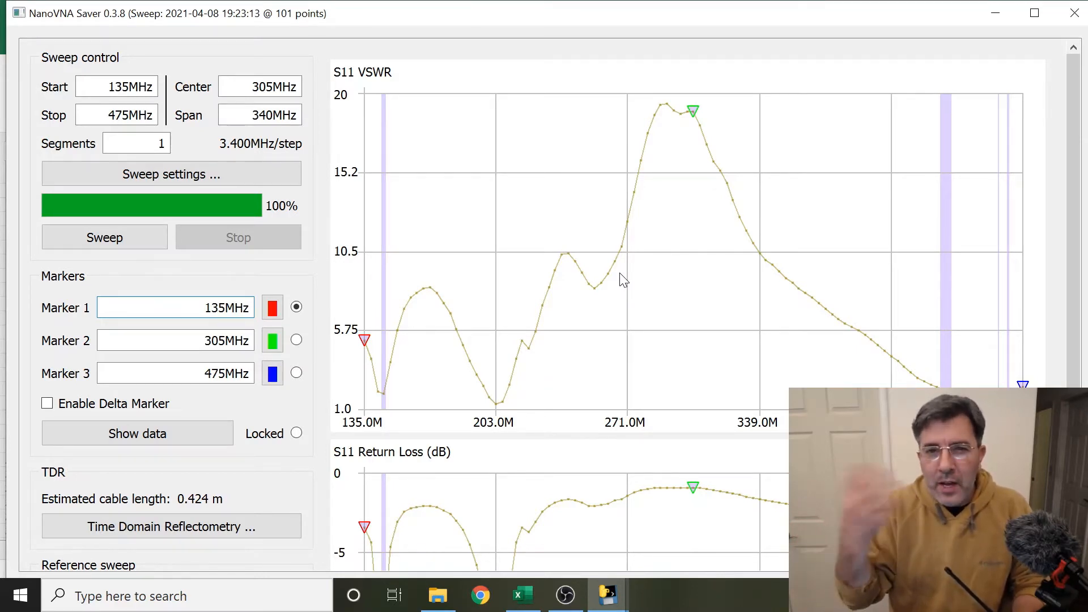
{"action": "left_click", "coordinate": [176, 307]}
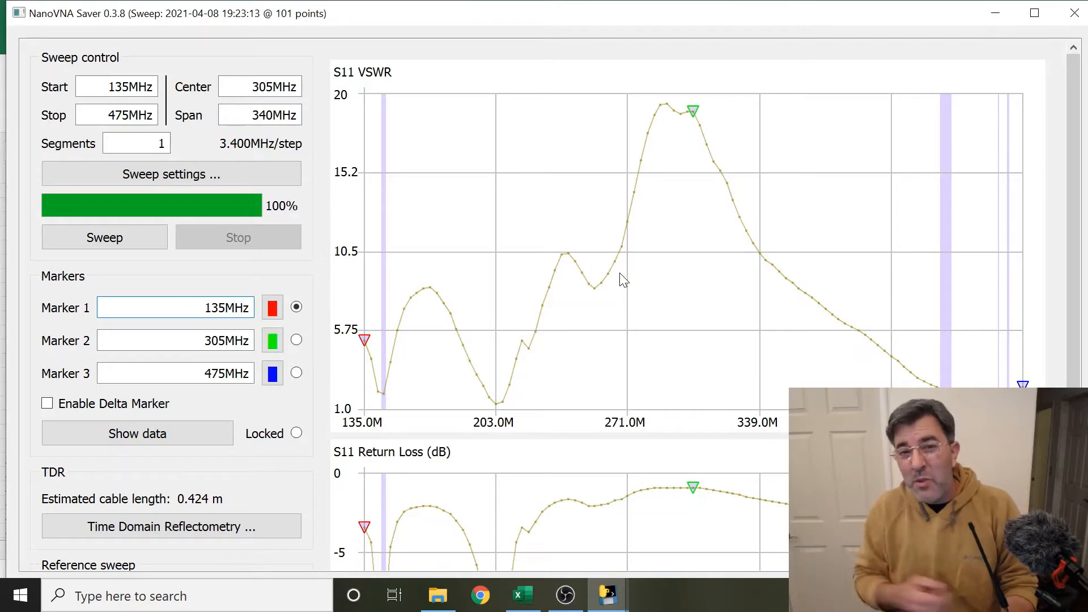
{"action": "left_click", "coordinate": [176, 307]}
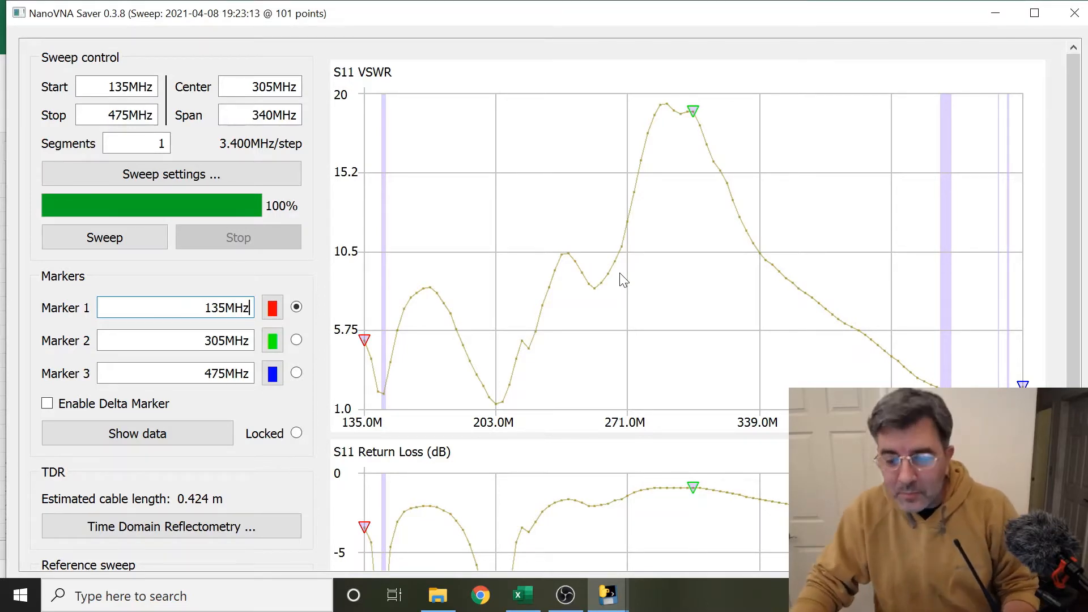
{"action": "mouse_move", "coordinate": [467, 259]}
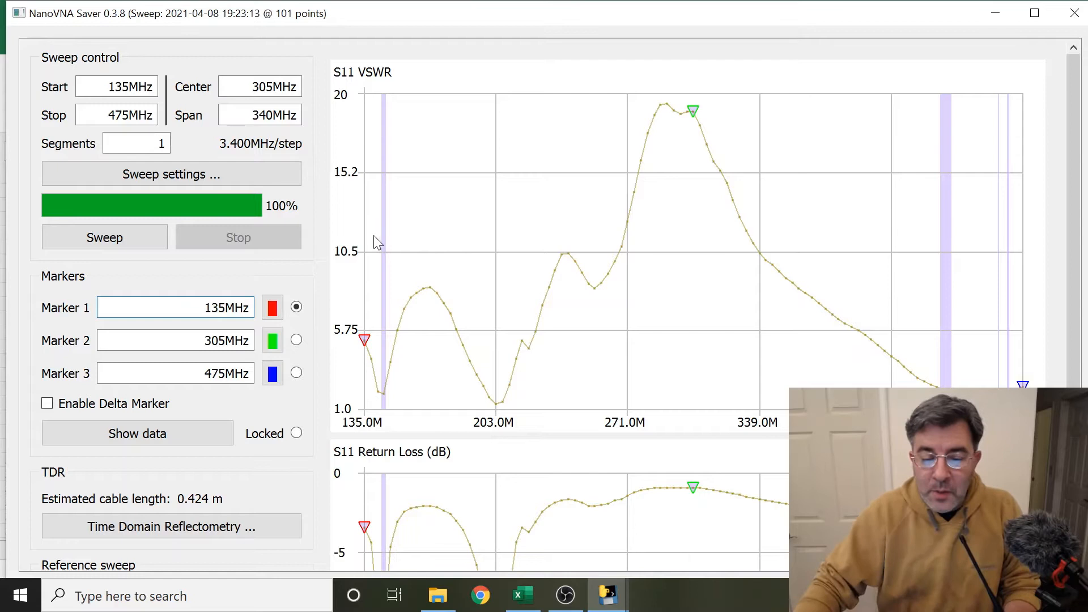
{"action": "mouse_move", "coordinate": [948, 291]}
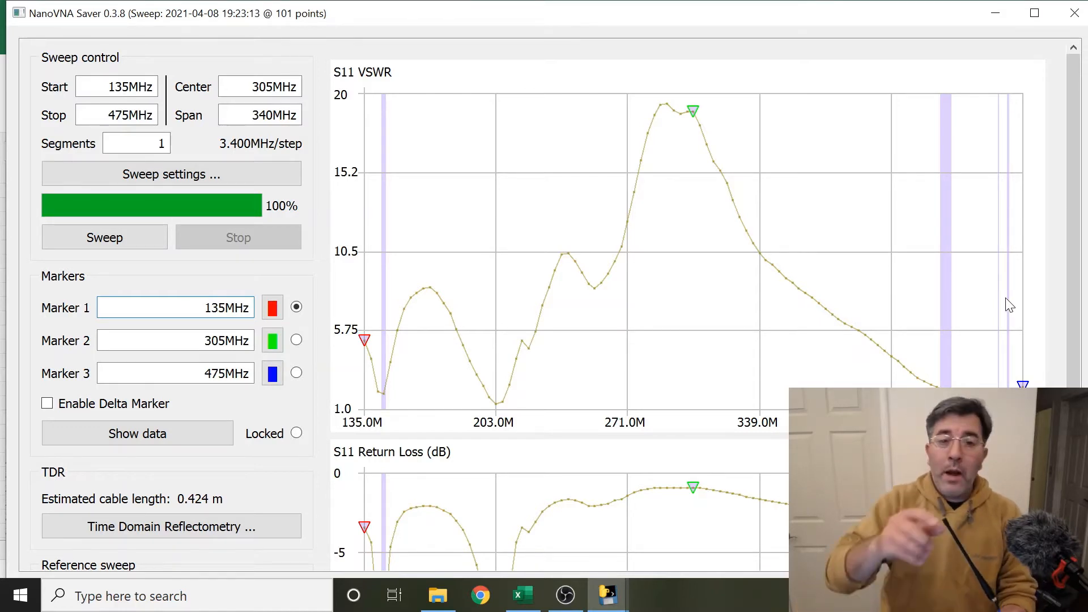
Sweep the next antenna over 135–475 MHz, then start one more sweep
{"action": "left_click", "coordinate": [175, 307]}
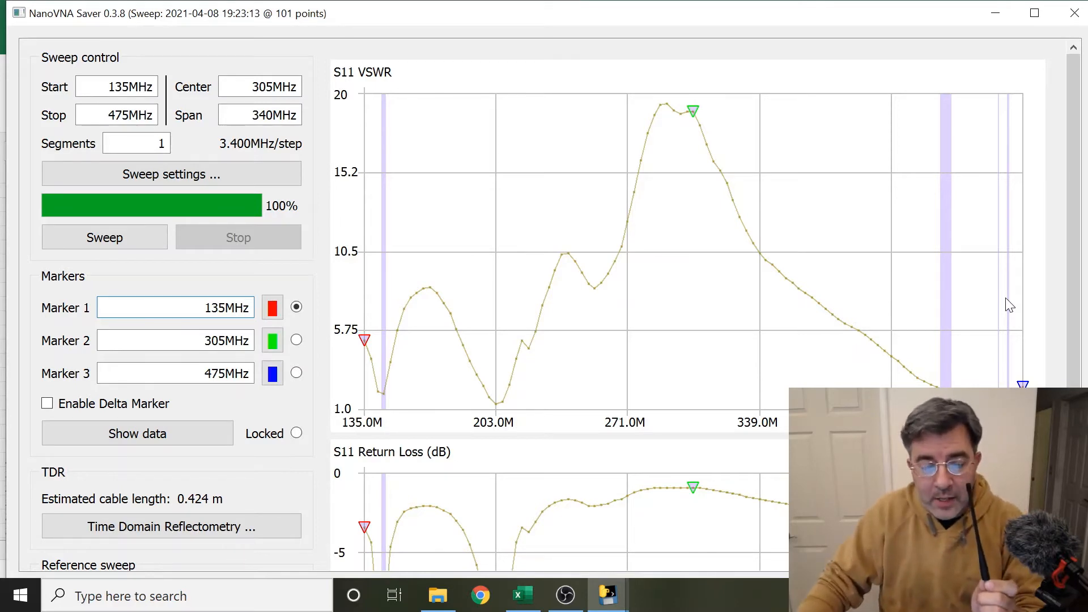
{"action": "left_click", "coordinate": [104, 237]}
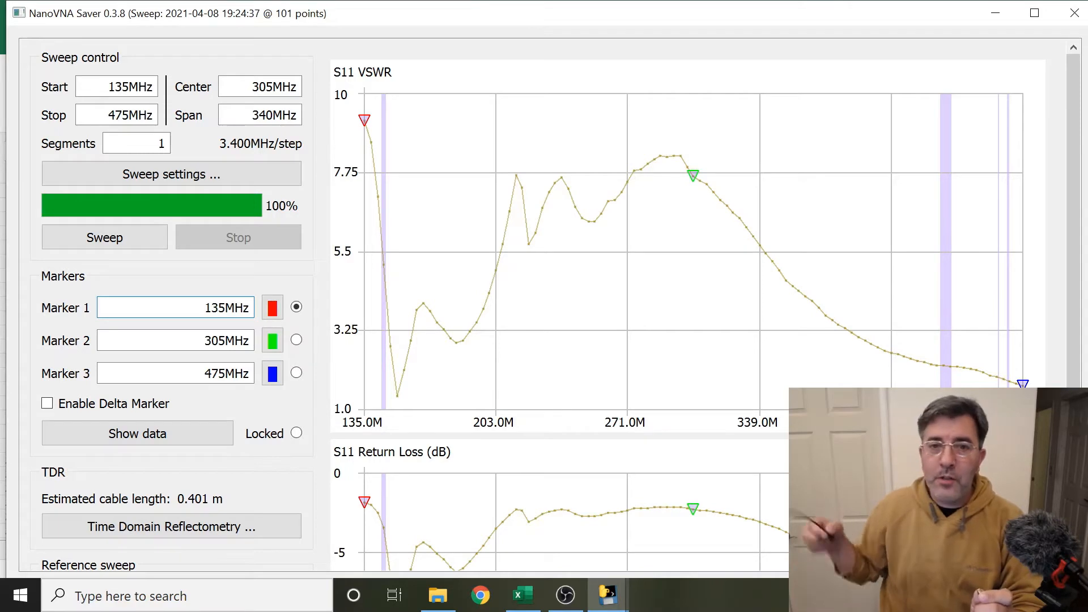
{"action": "left_click", "coordinate": [175, 307]}
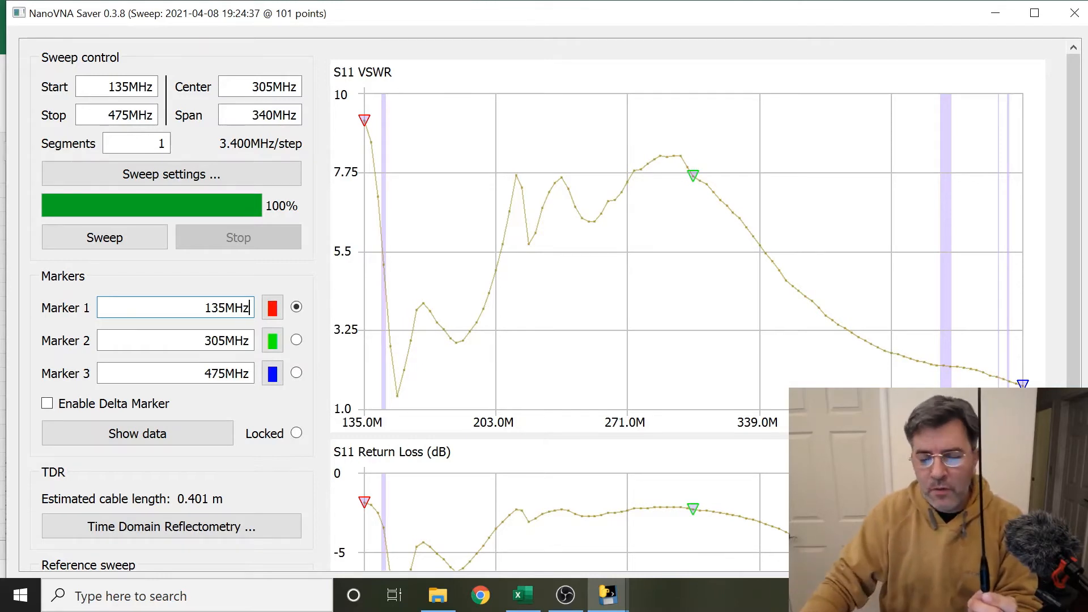
{"action": "left_click", "coordinate": [105, 236]}
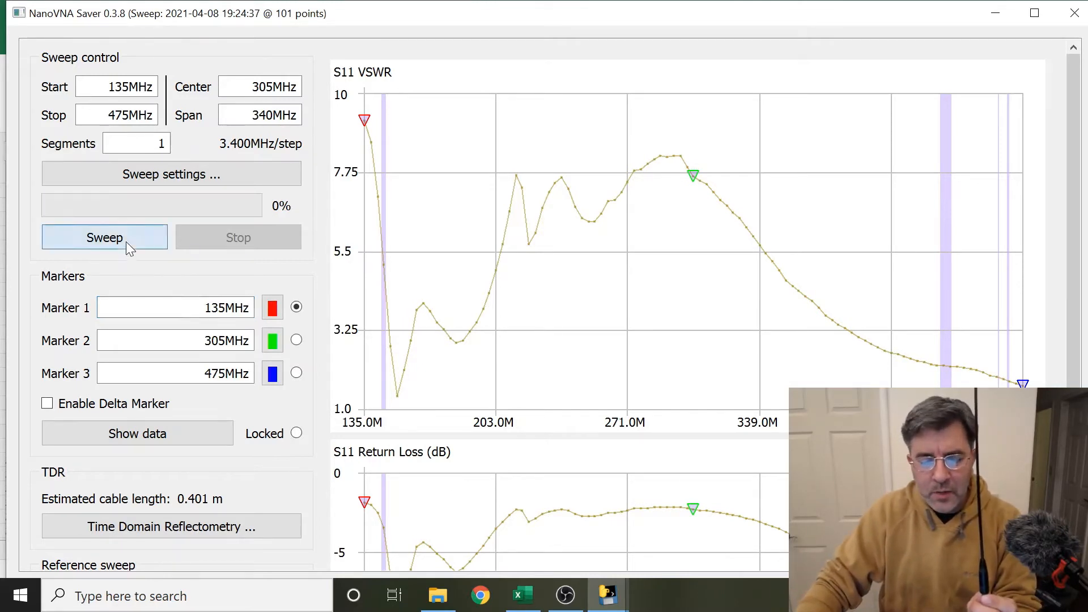
{"action": "left_click", "coordinate": [104, 237]}
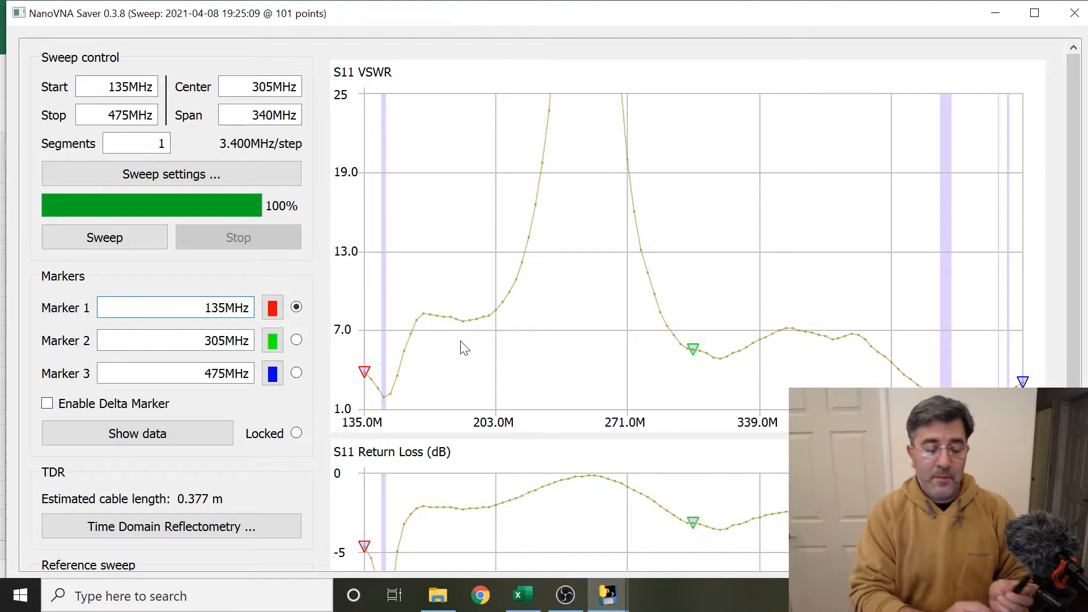
{"action": "mouse_move", "coordinate": [393, 297]}
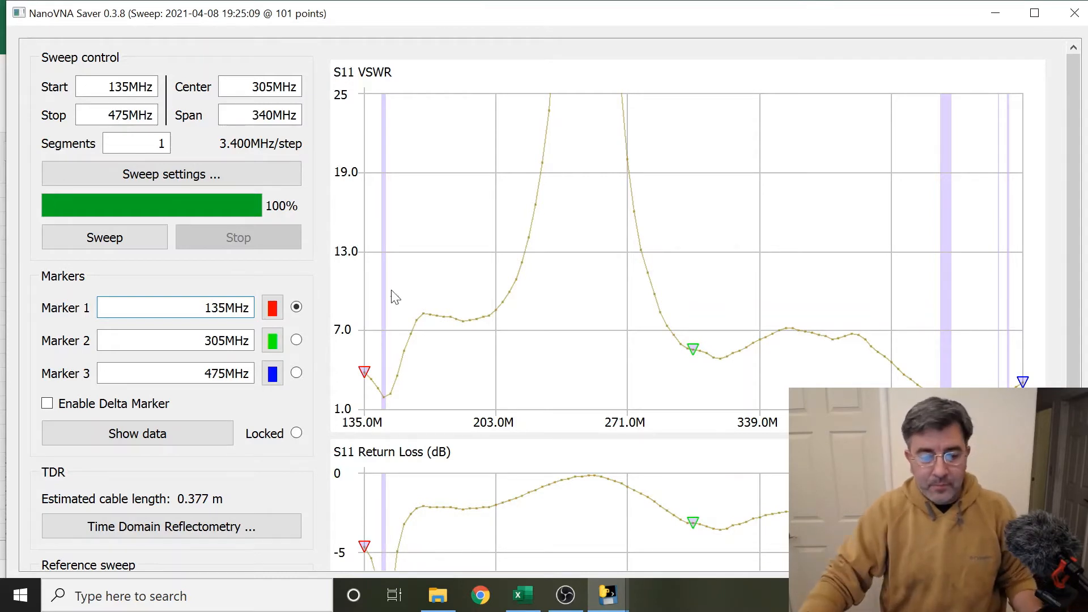
{"action": "left_click", "coordinate": [104, 236]}
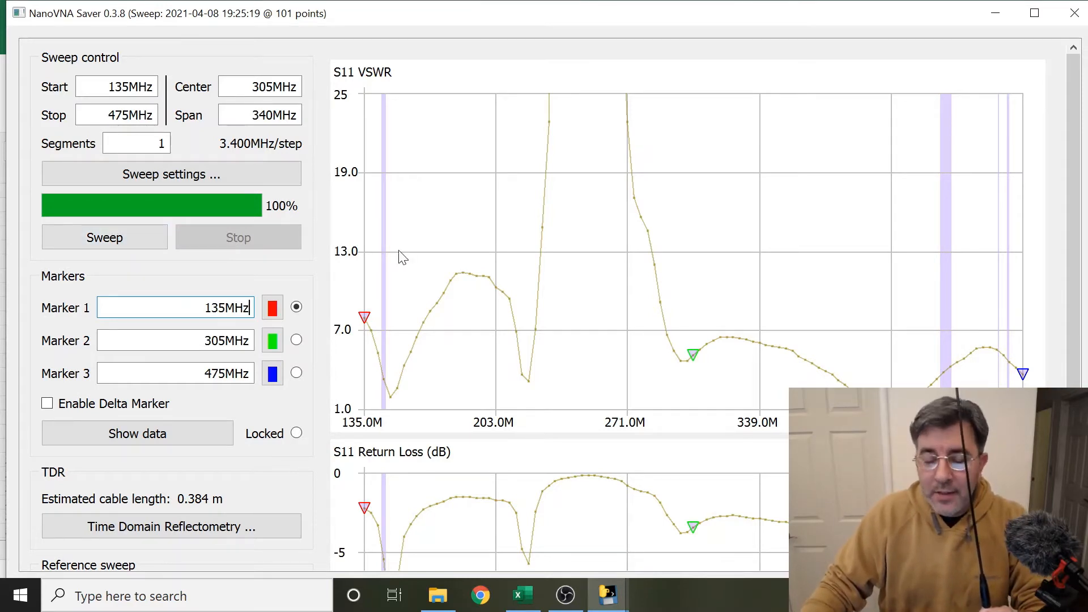
{"action": "mouse_move", "coordinate": [371, 228]}
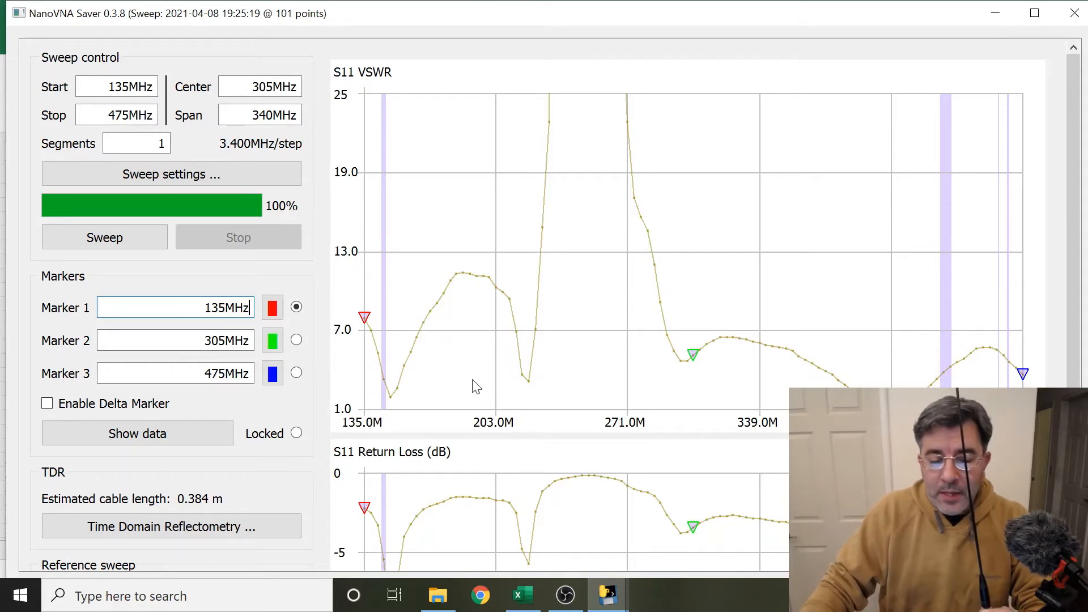
{"action": "mouse_move", "coordinate": [898, 348]}
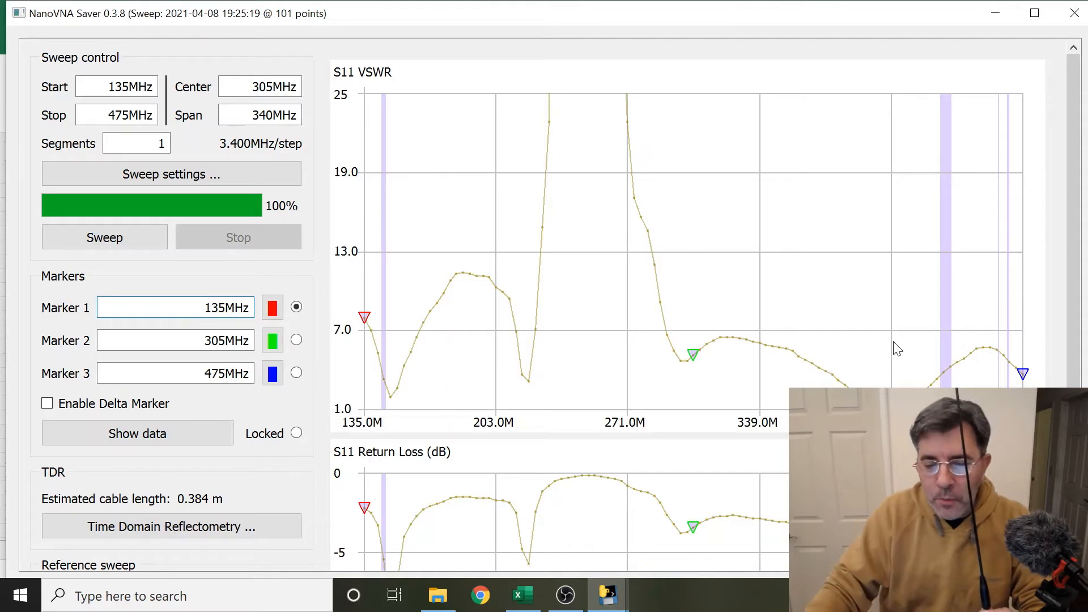
Open the connected NanoVNA-V2's device settings via Manage under Serial port control
{"action": "scroll", "scroll_direction": "down", "scroll_amount": 3}
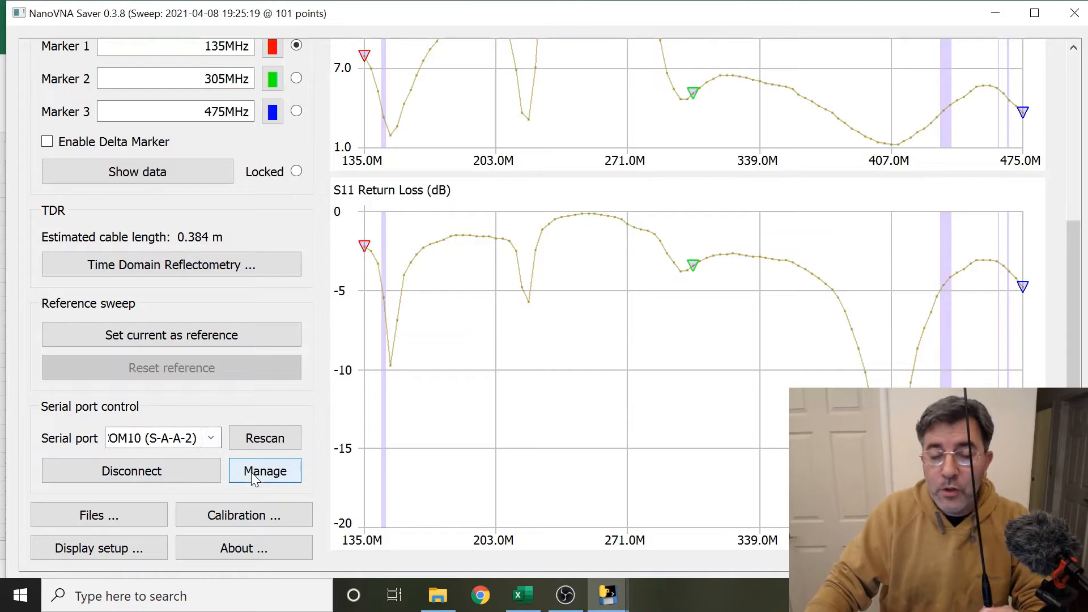
{"action": "left_click", "coordinate": [264, 470]}
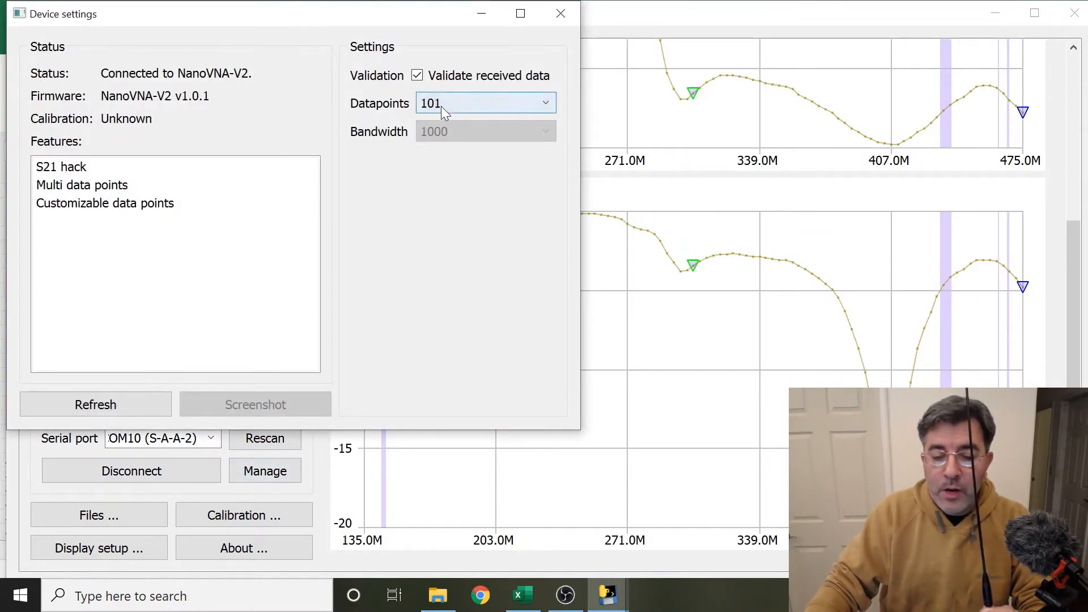
Raise Datapoints to 1021 and re-run the 135–475 MHz sweep at that resolution
{"action": "left_click", "coordinate": [484, 103]}
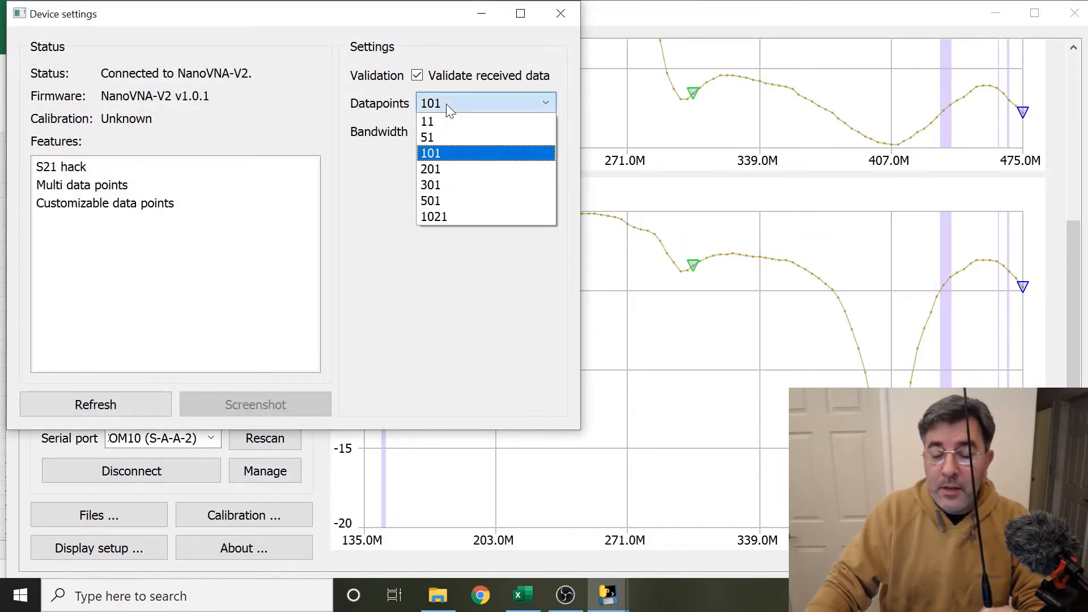
{"action": "mouse_move", "coordinate": [431, 216]}
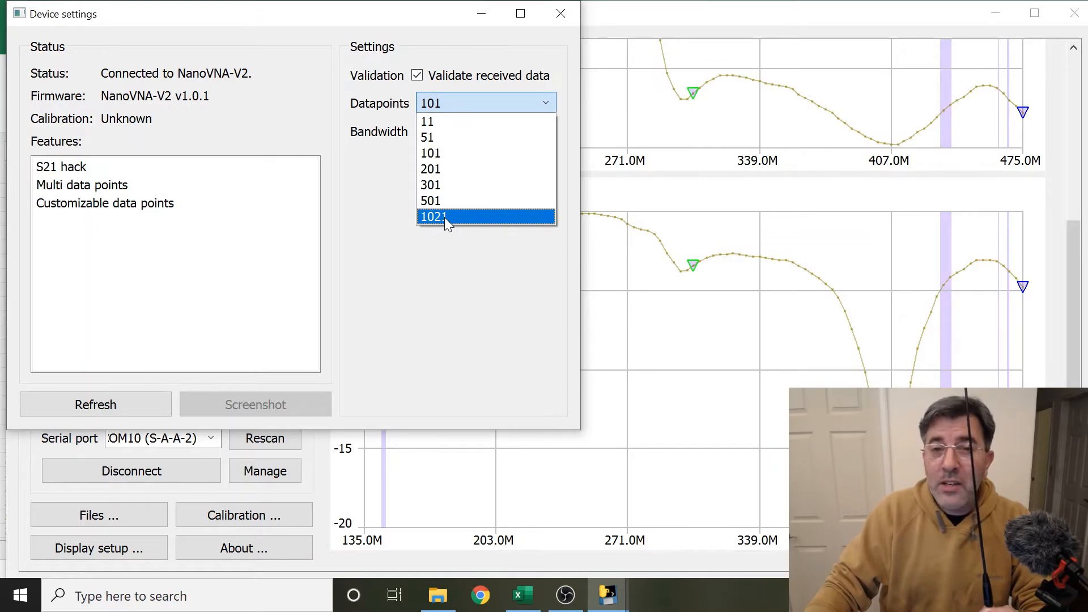
{"action": "left_click", "coordinate": [432, 215]}
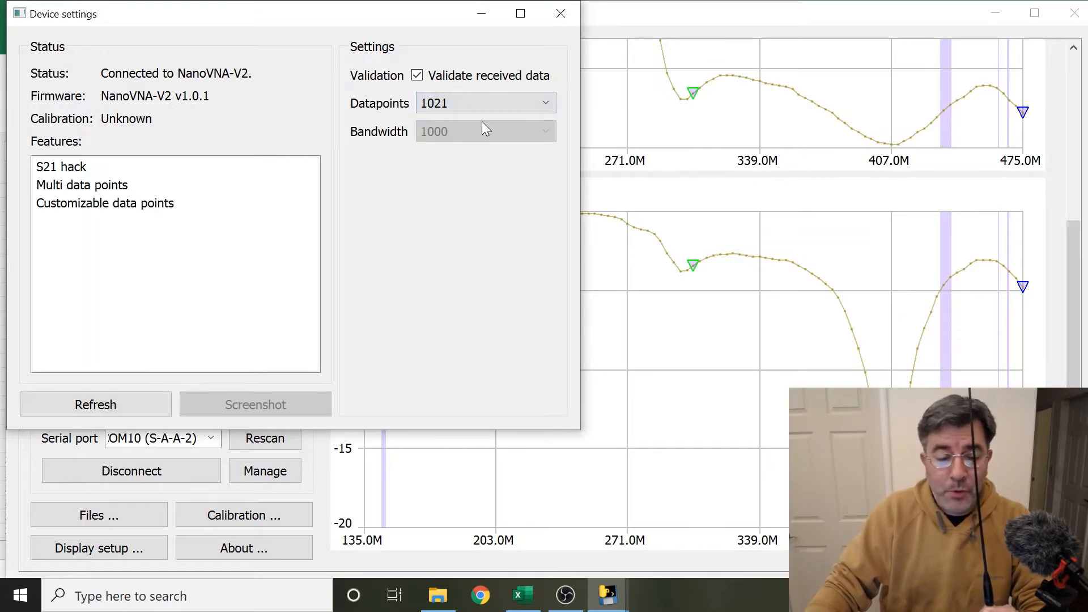
{"action": "left_click", "coordinate": [558, 14]}
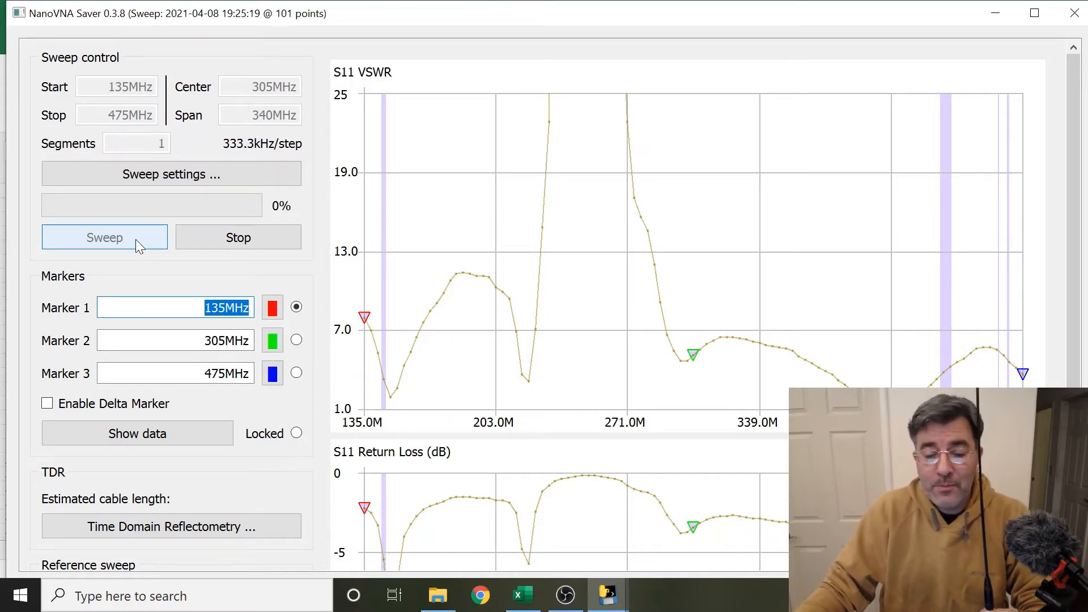
{"action": "left_click", "coordinate": [105, 236]}
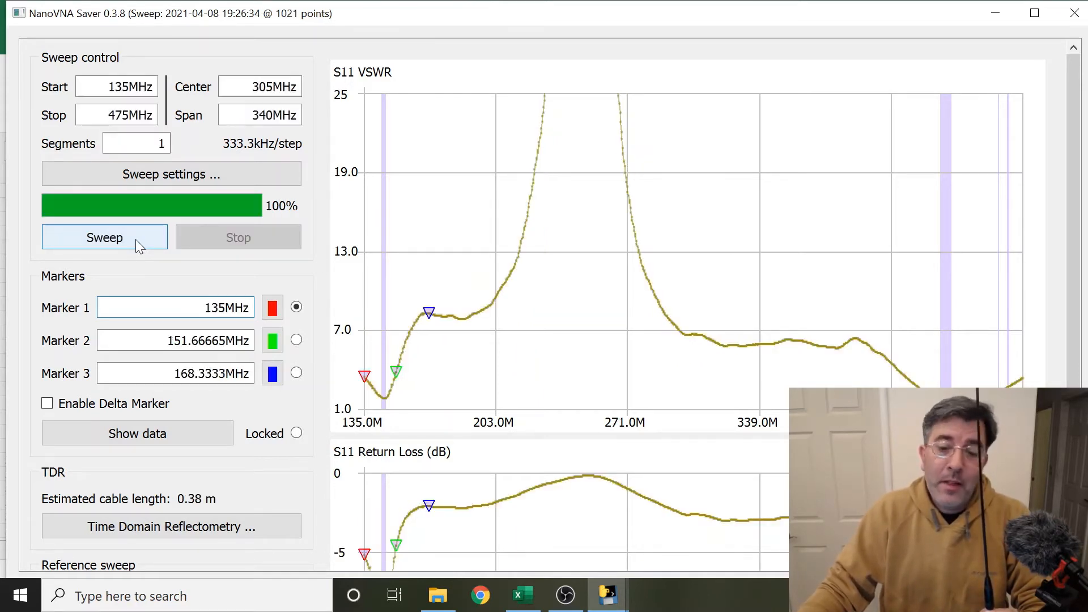
{"action": "left_click", "coordinate": [174, 307]}
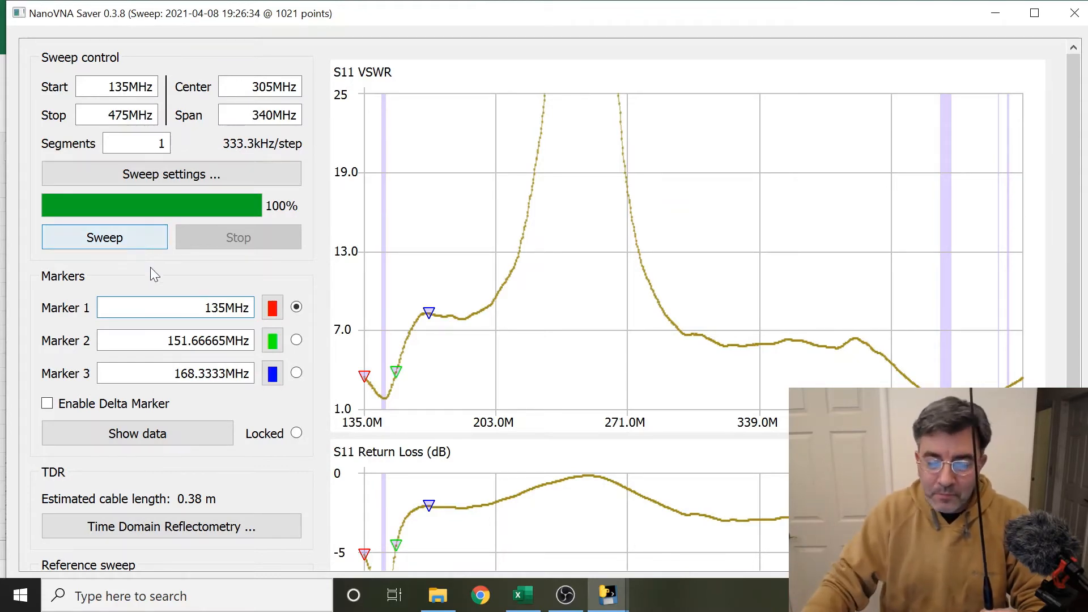
Open the Files dialog with the sweep's import and Touchstone export options
{"action": "scroll", "scroll_direction": "down", "scroll_amount": 3}
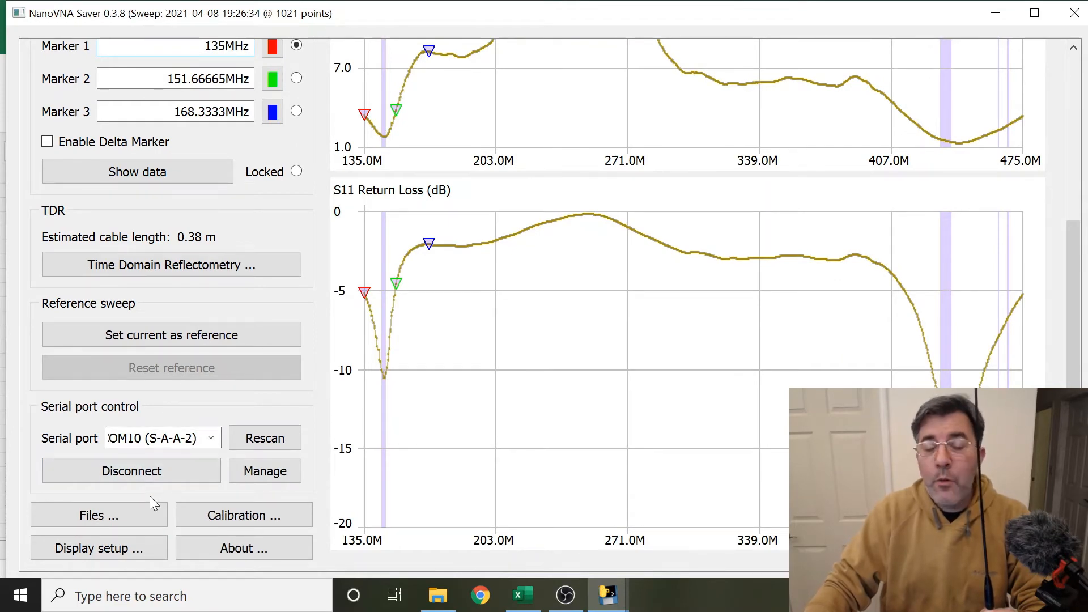
{"action": "left_click", "coordinate": [98, 515]}
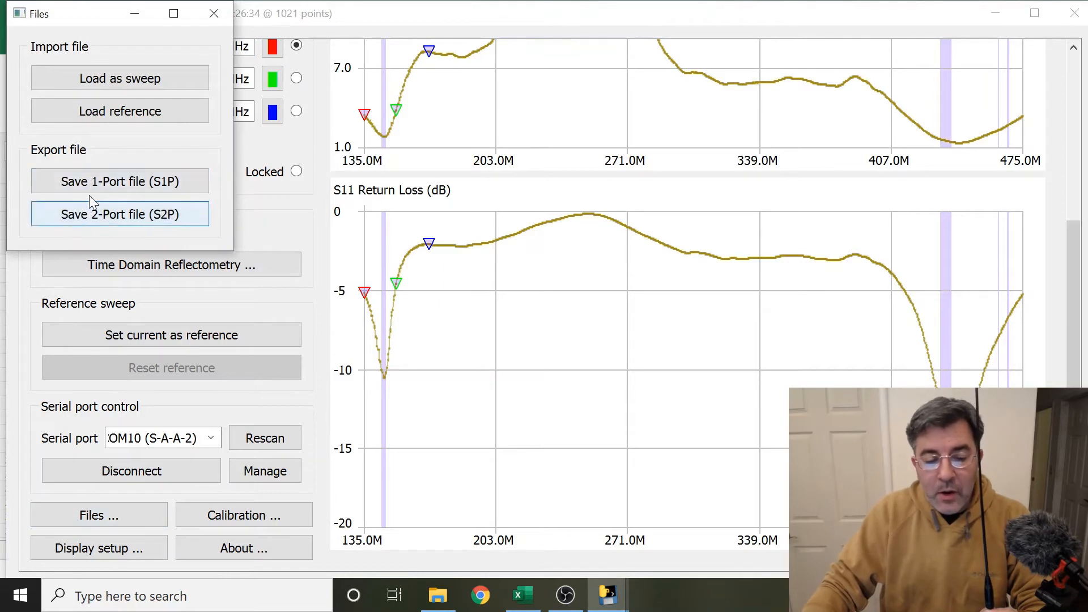
{"action": "mouse_move", "coordinate": [119, 181]}
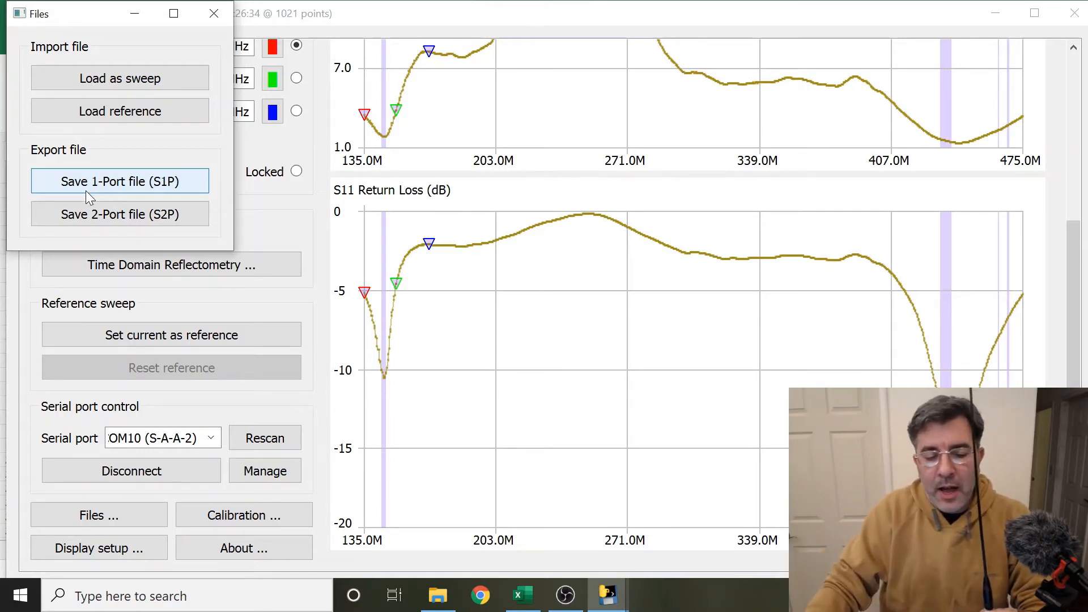
Save the sweep as 1-port Touchstone file 'na-' on the Desktop, then switch to the Excel workbook
{"action": "left_click", "coordinate": [119, 181]}
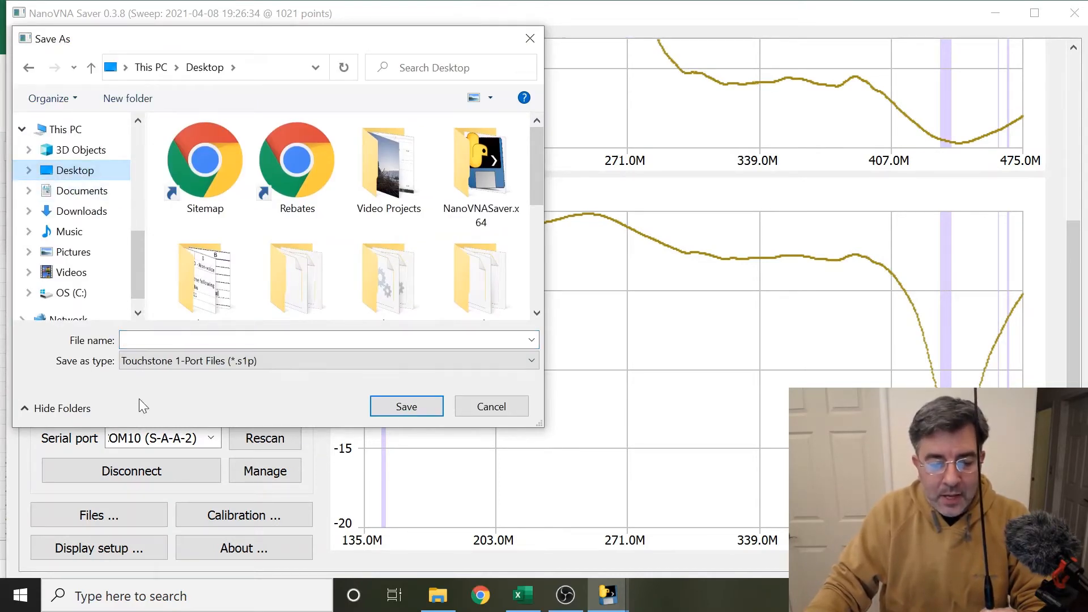
{"action": "left_click", "coordinate": [327, 340]}
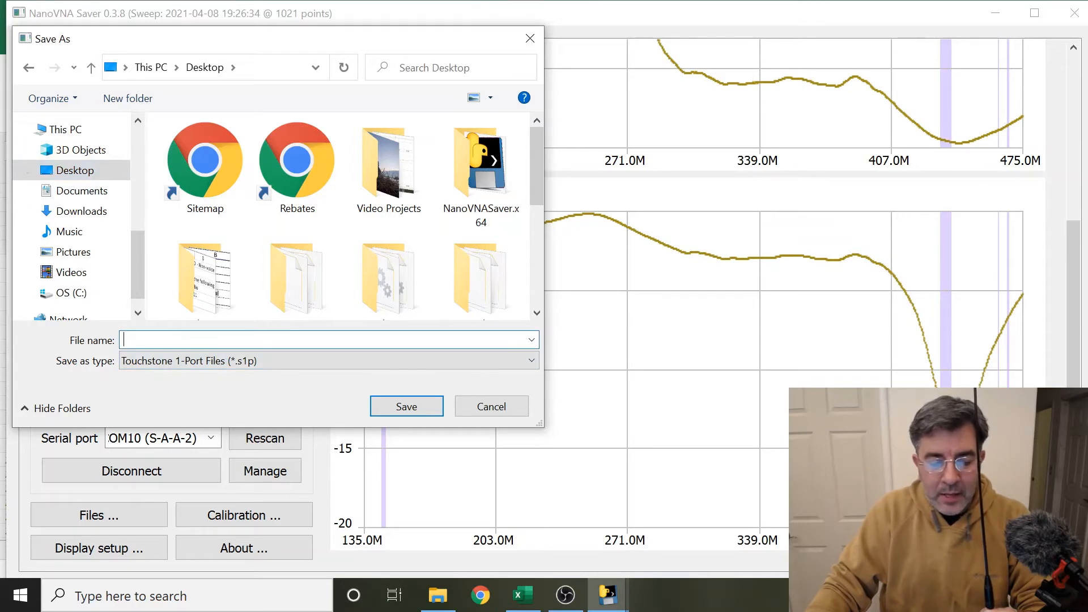
{"action": "type", "text": "n"}
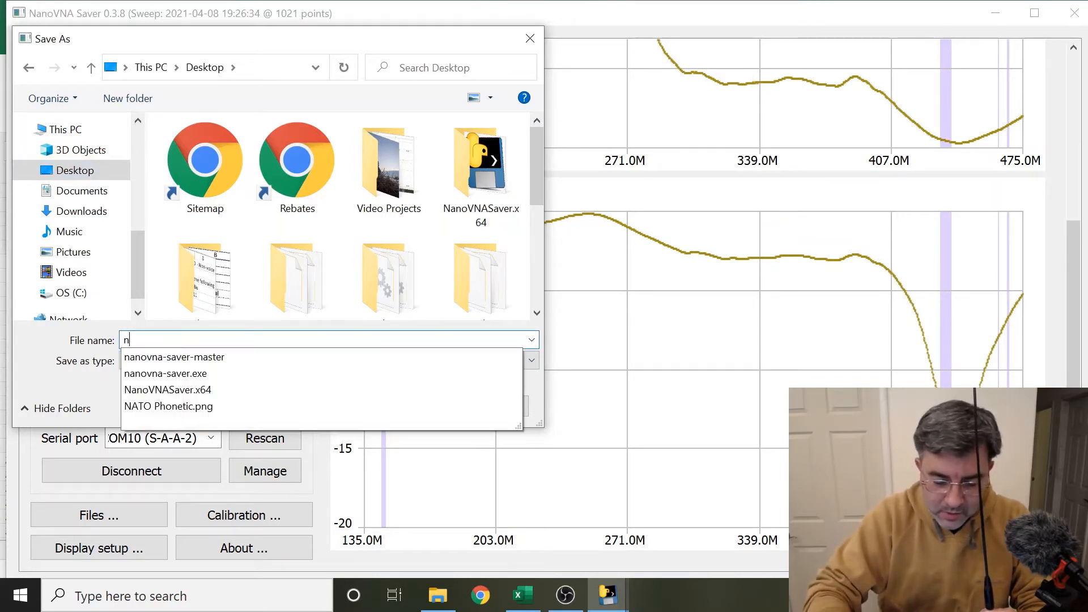
{"action": "type", "text": "a-"}
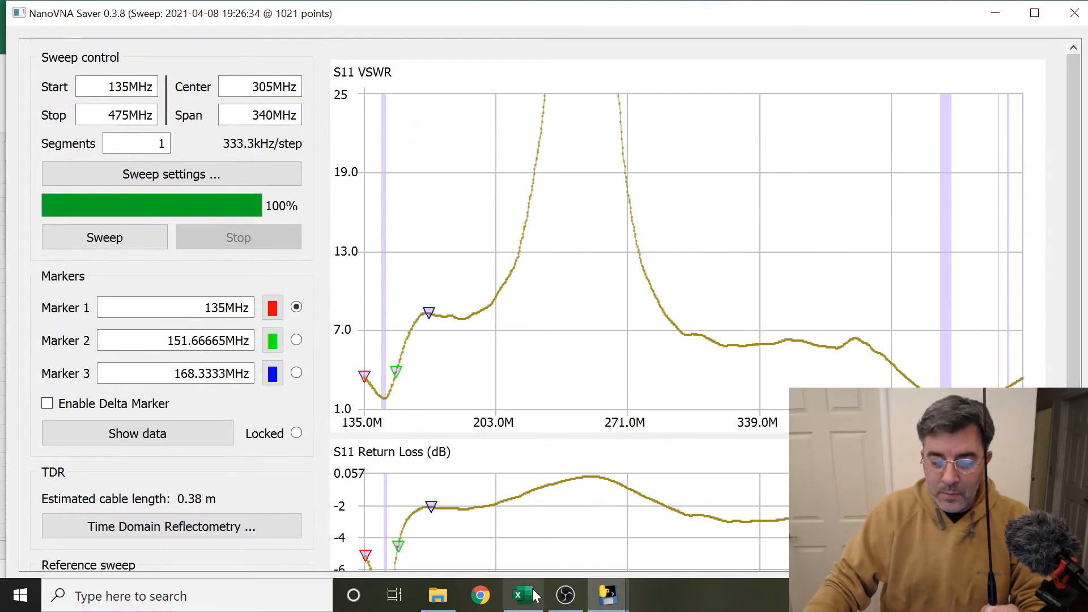
{"action": "left_click", "coordinate": [521, 595]}
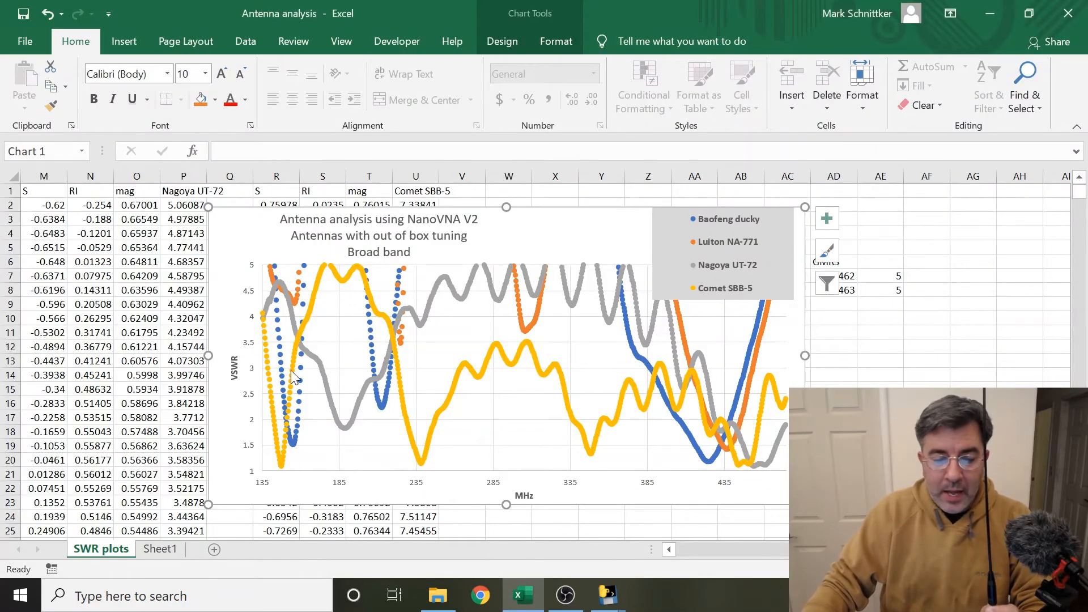
{"action": "mouse_move", "coordinate": [25, 41]}
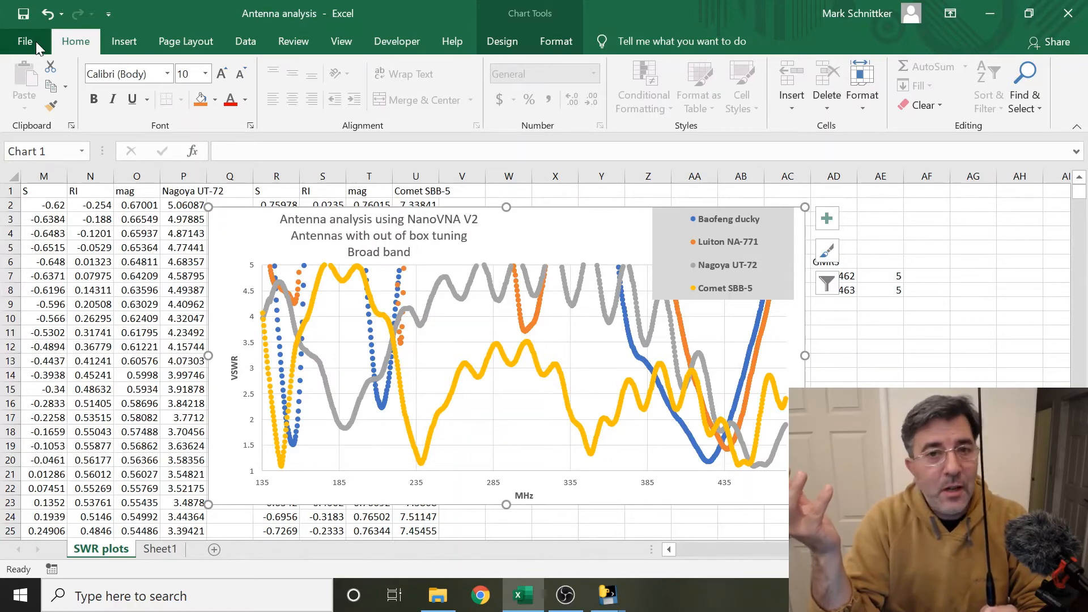
Go to Excel's File backstage page listing recent workbooks
{"action": "left_click", "coordinate": [24, 42]}
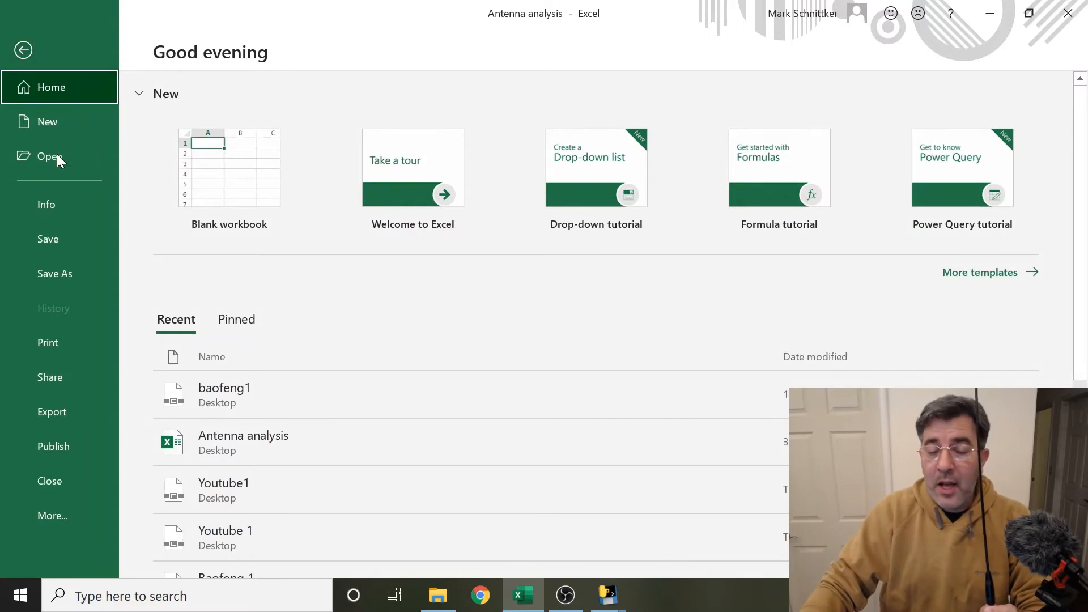
{"action": "mouse_move", "coordinate": [55, 273]}
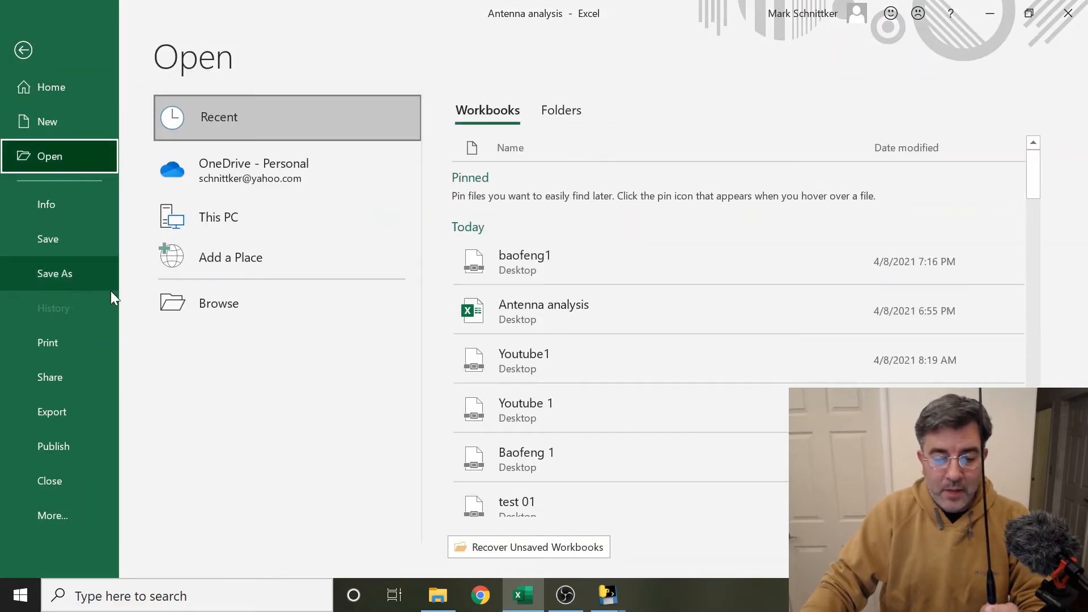
Browse with the All Files filter and pick na-771.s1p to start the Text Import Wizard
{"action": "left_click", "coordinate": [219, 304]}
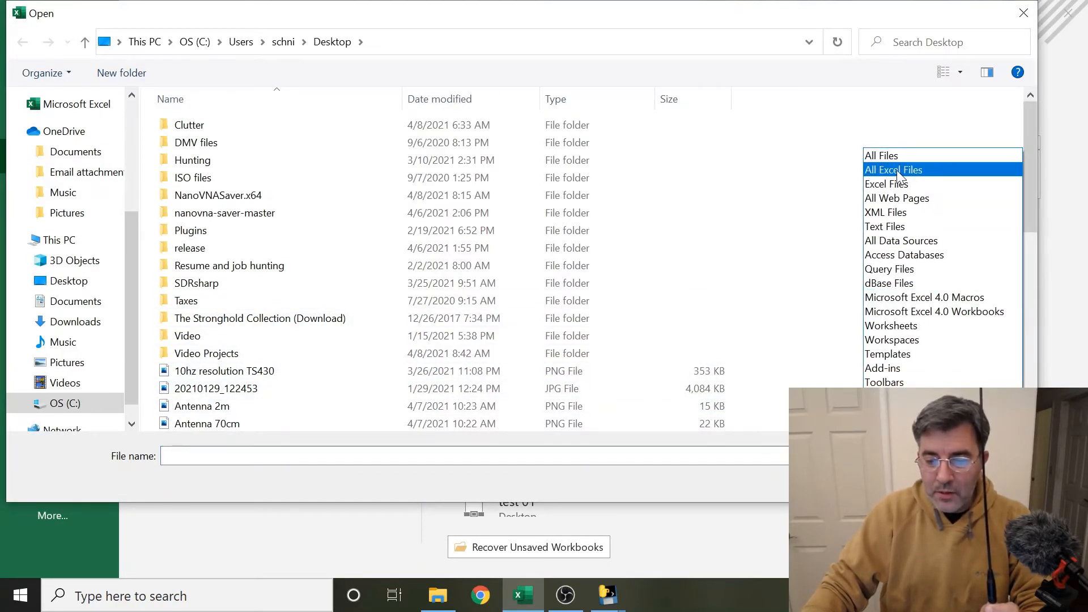
{"action": "left_click", "coordinate": [894, 169]}
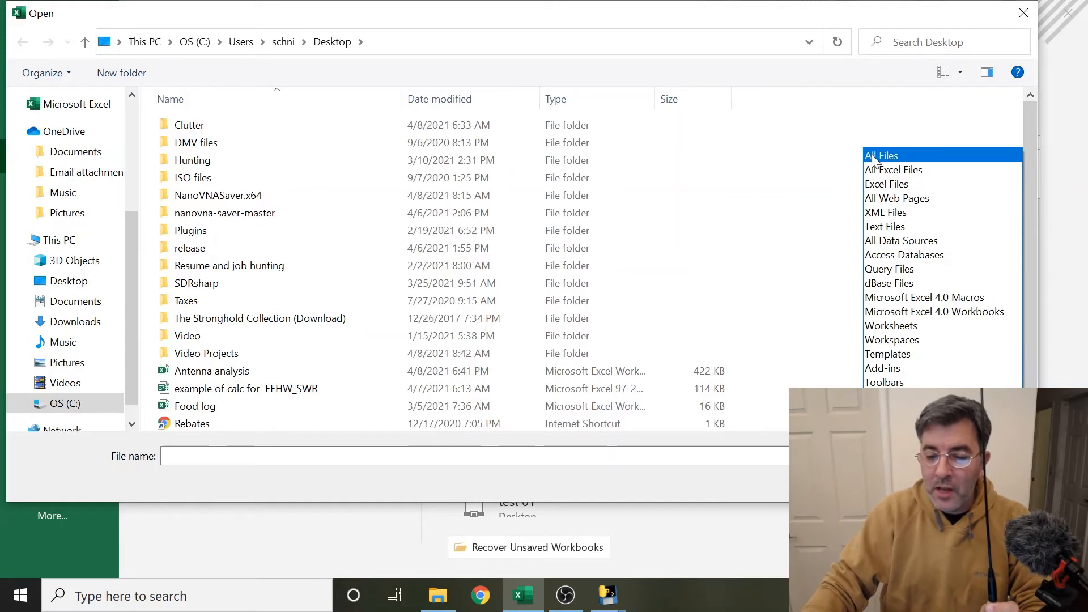
{"action": "left_click", "coordinate": [882, 155]}
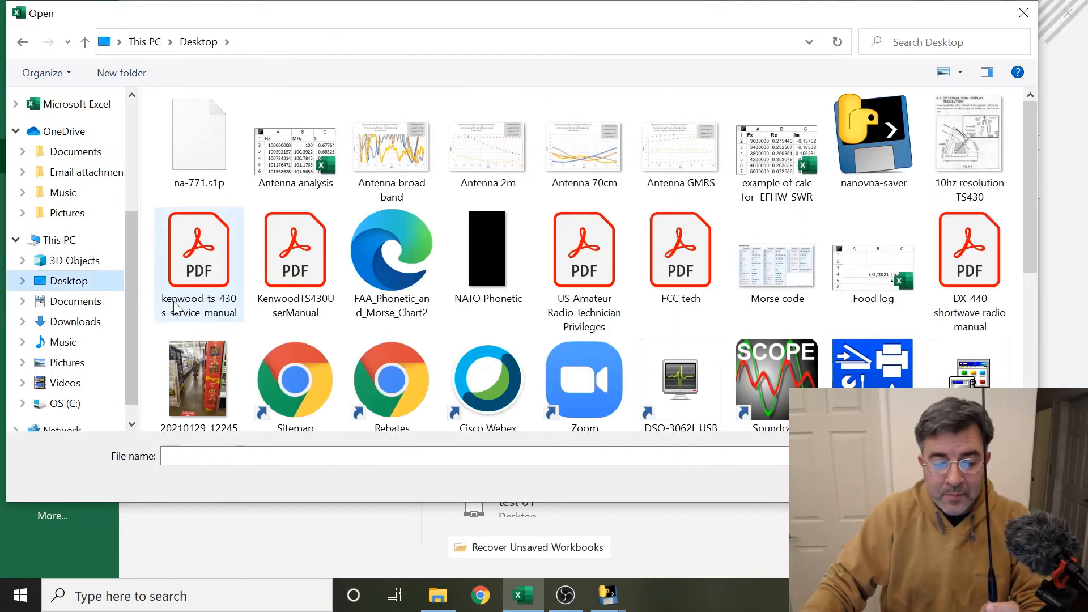
{"action": "left_click", "coordinate": [198, 131]}
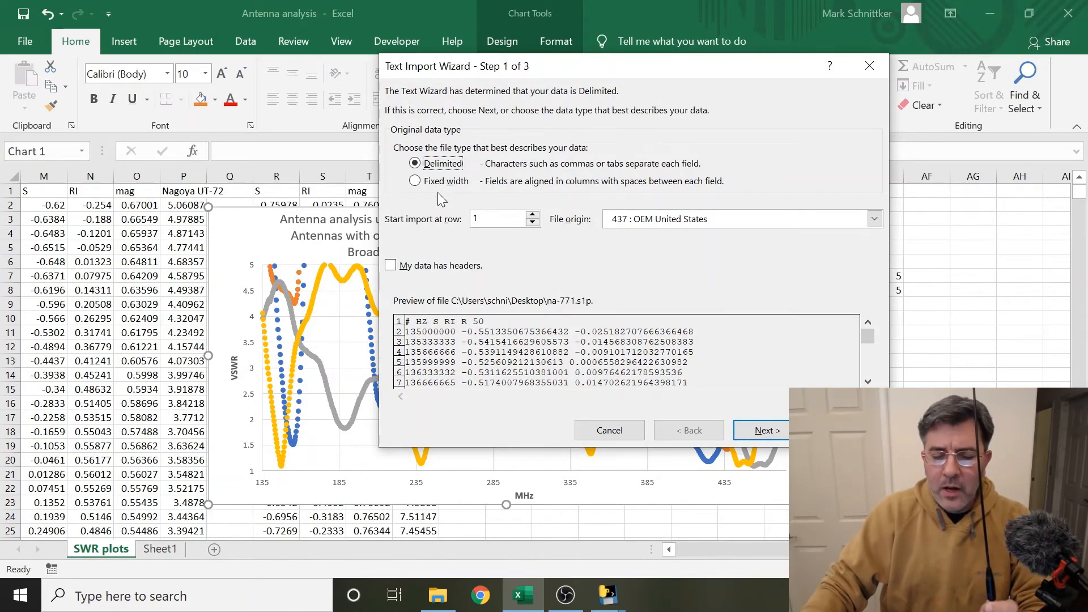
Import na-771.s1p as Delimited data split on spaces with consecutive delimiters treated as one
{"action": "left_click", "coordinate": [415, 182]}
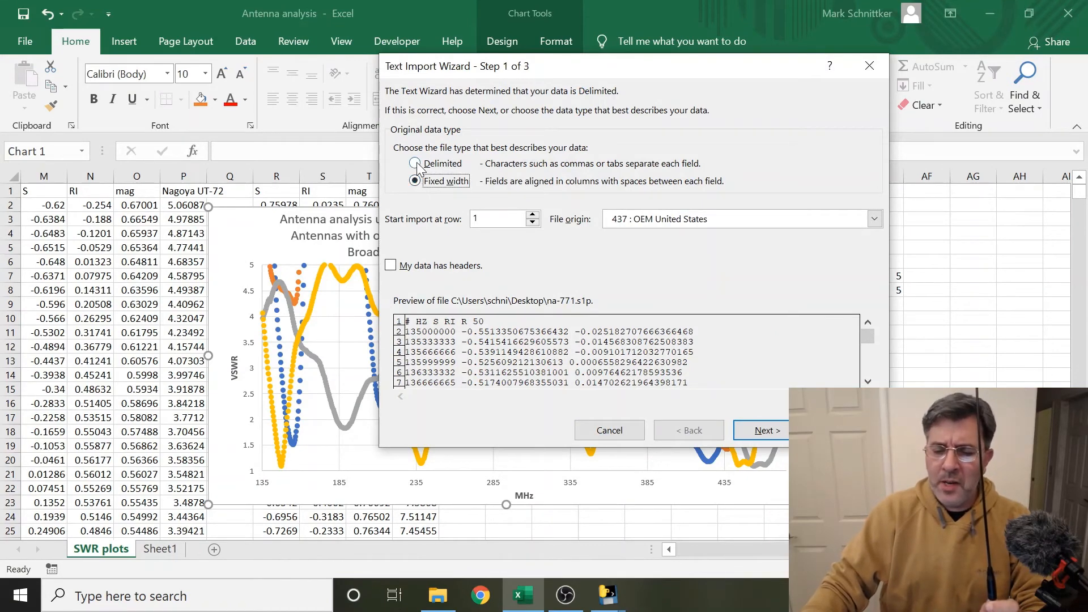
{"action": "left_click", "coordinate": [415, 164]}
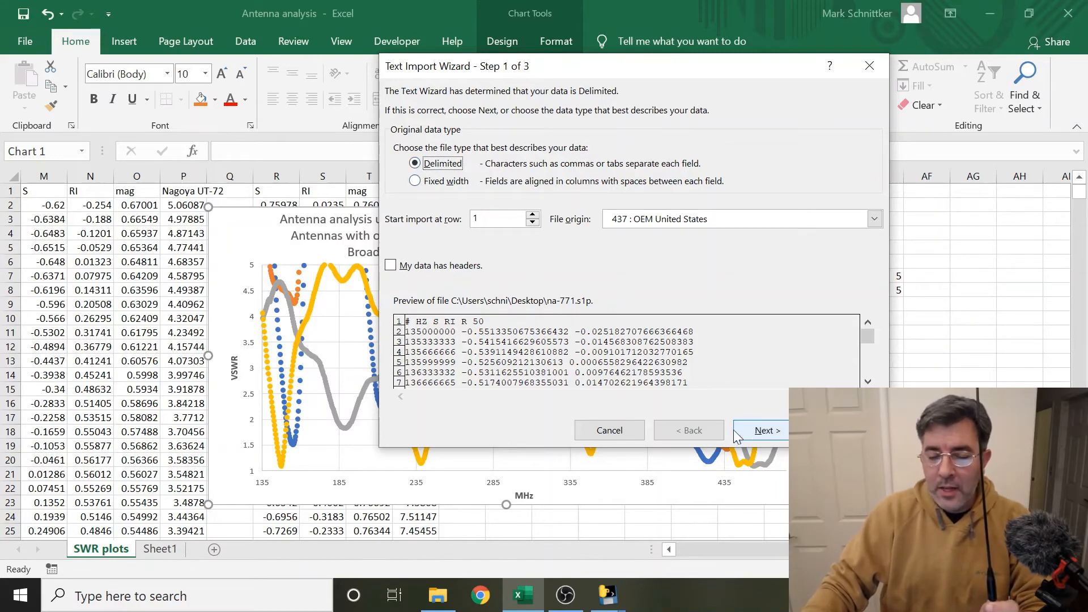
{"action": "left_click", "coordinate": [761, 431]}
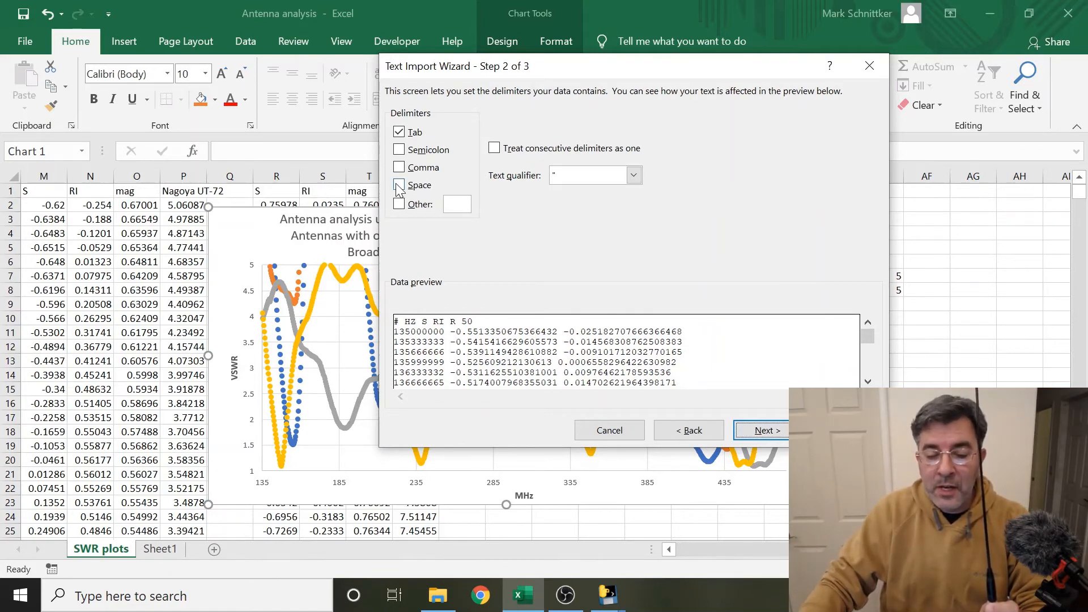
{"action": "left_click", "coordinate": [399, 184]}
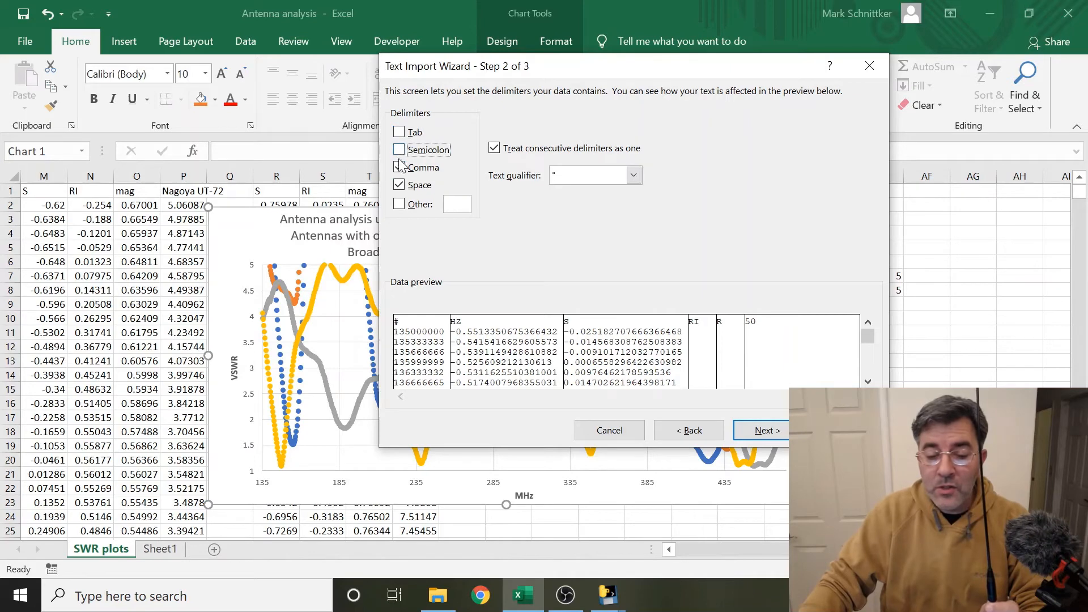
{"action": "left_click", "coordinate": [399, 184]}
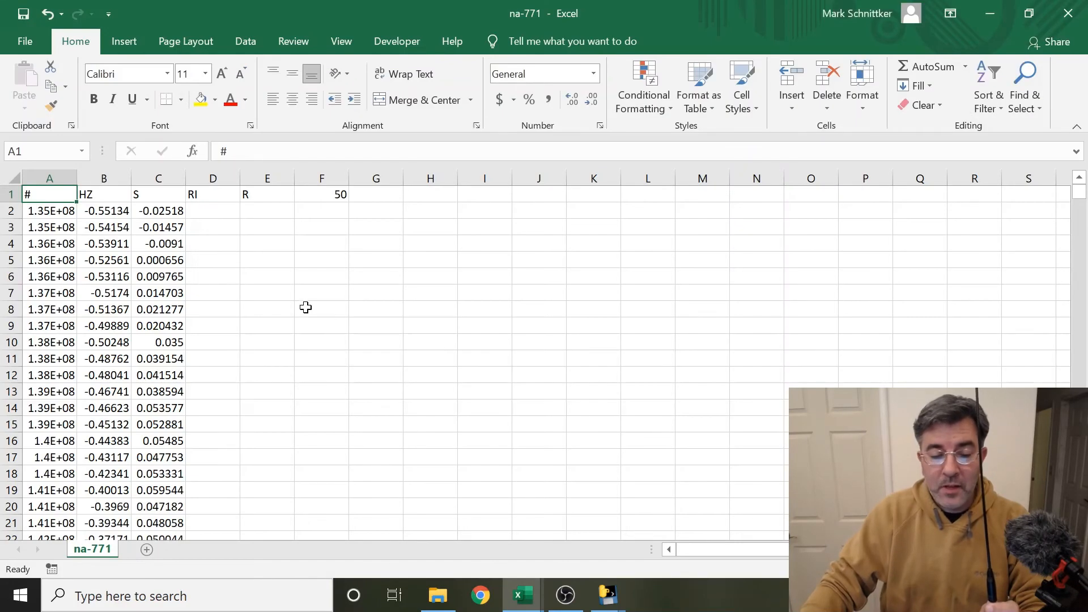
{"action": "mouse_move", "coordinate": [156, 202]}
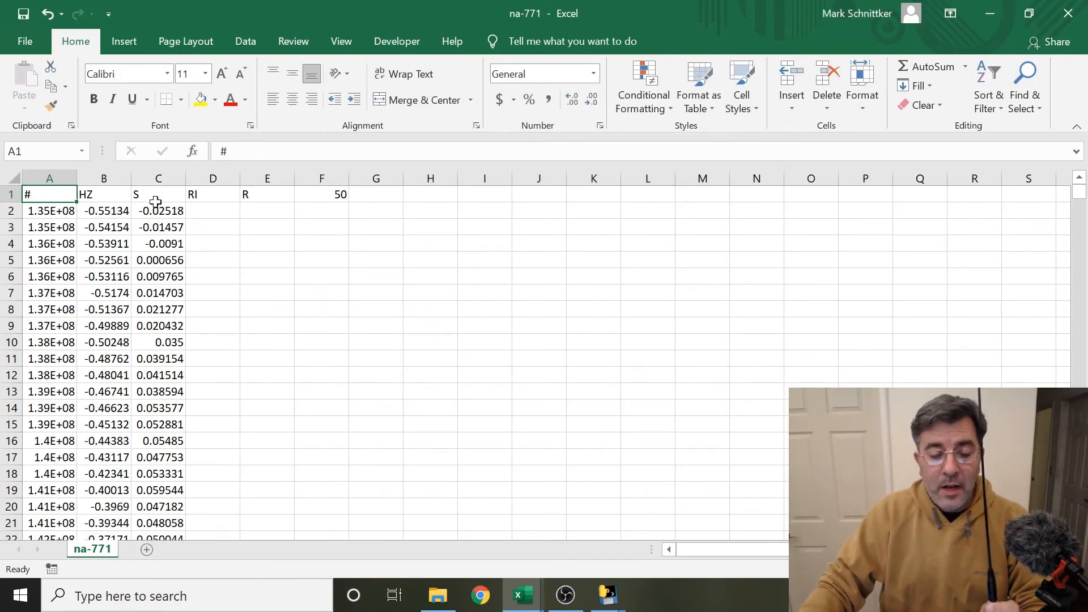
Move the HZ, S, RI header labels left onto A1 and insert an empty column B
{"action": "left_click", "coordinate": [103, 193]}
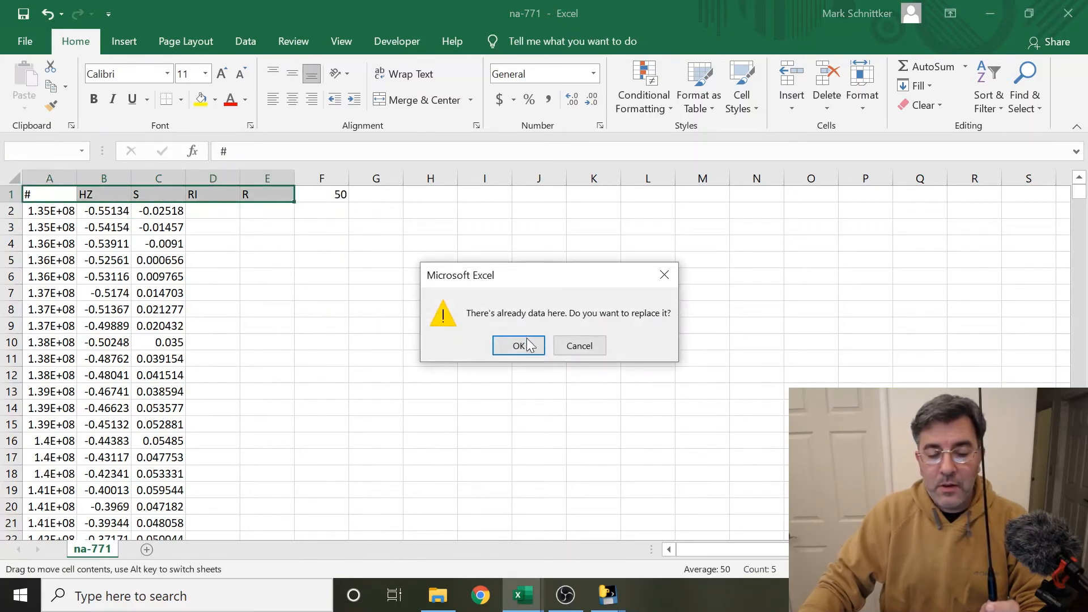
{"action": "left_click", "coordinate": [518, 345]}
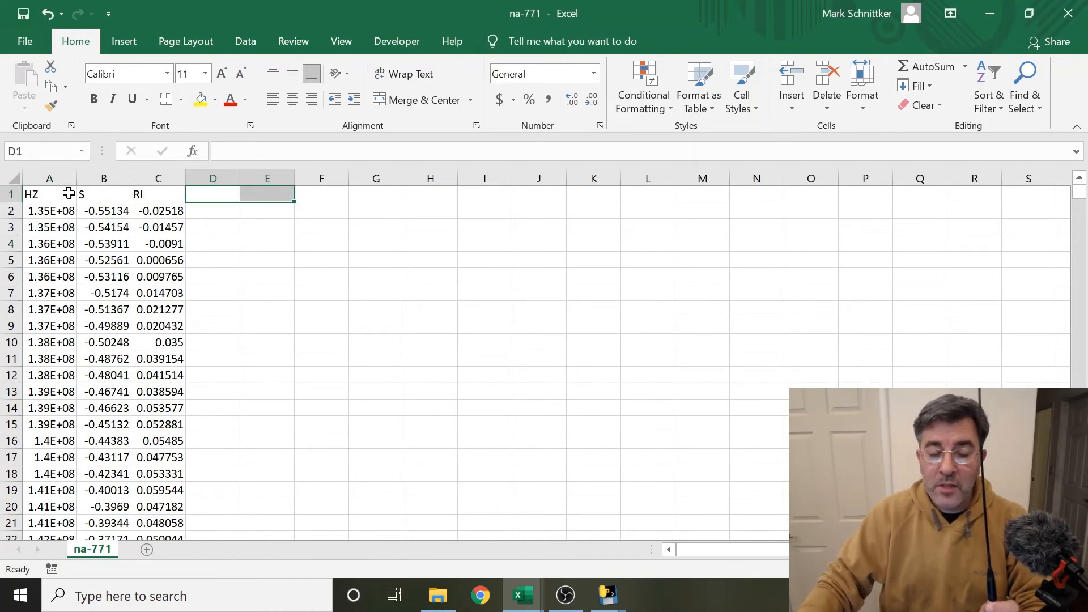
{"action": "right_click", "coordinate": [103, 178]}
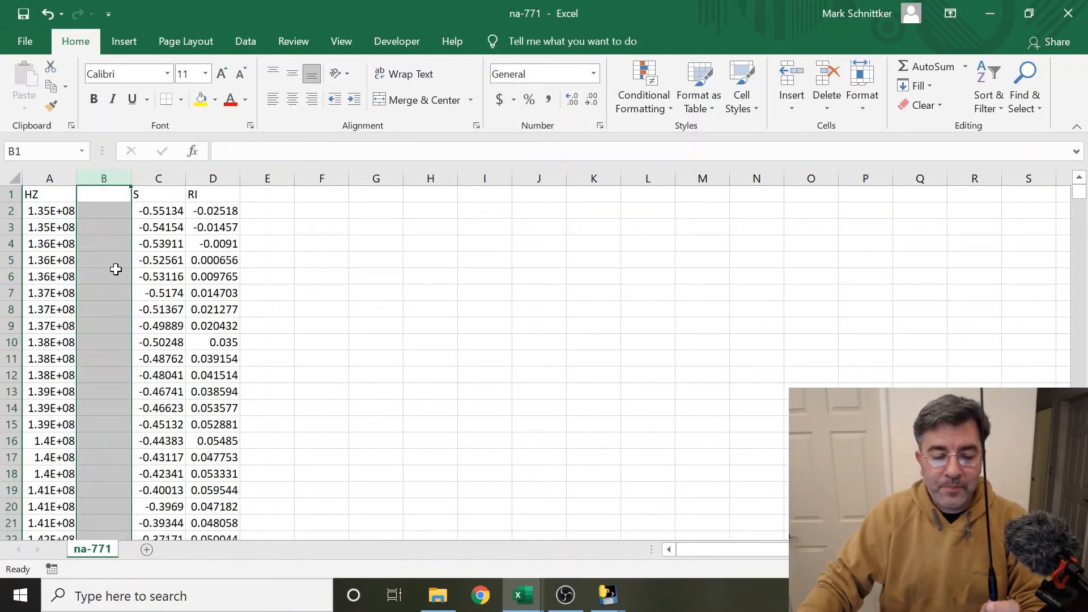
Enter =A2/1000000 in B2 and fill it down so column B holds frequencies in MHz
{"action": "left_click", "coordinate": [104, 211]}
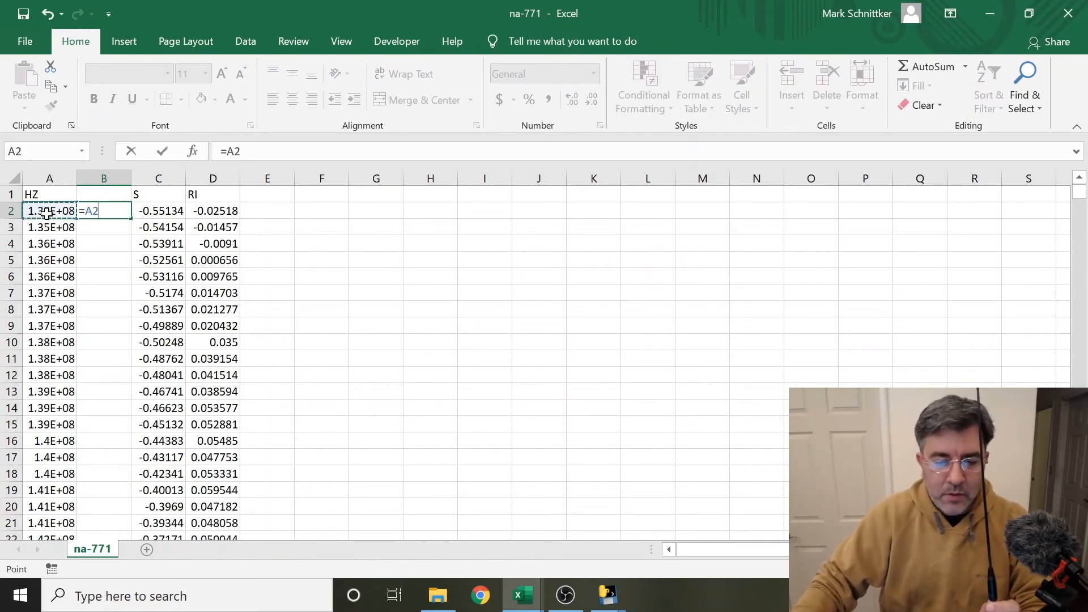
{"action": "type", "text": "/1"}
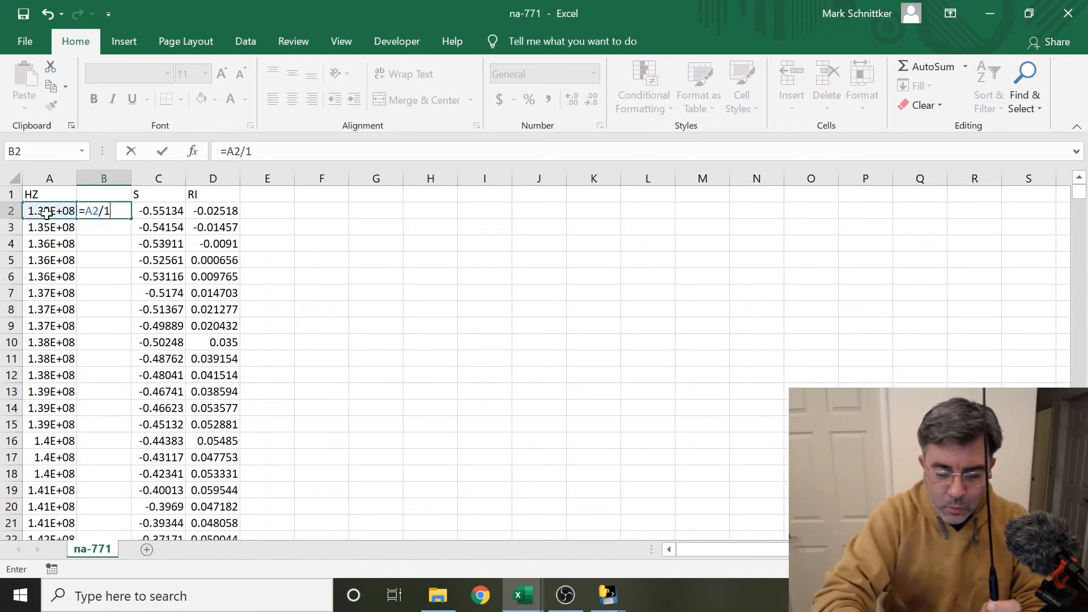
{"action": "type", "text": "000000"}
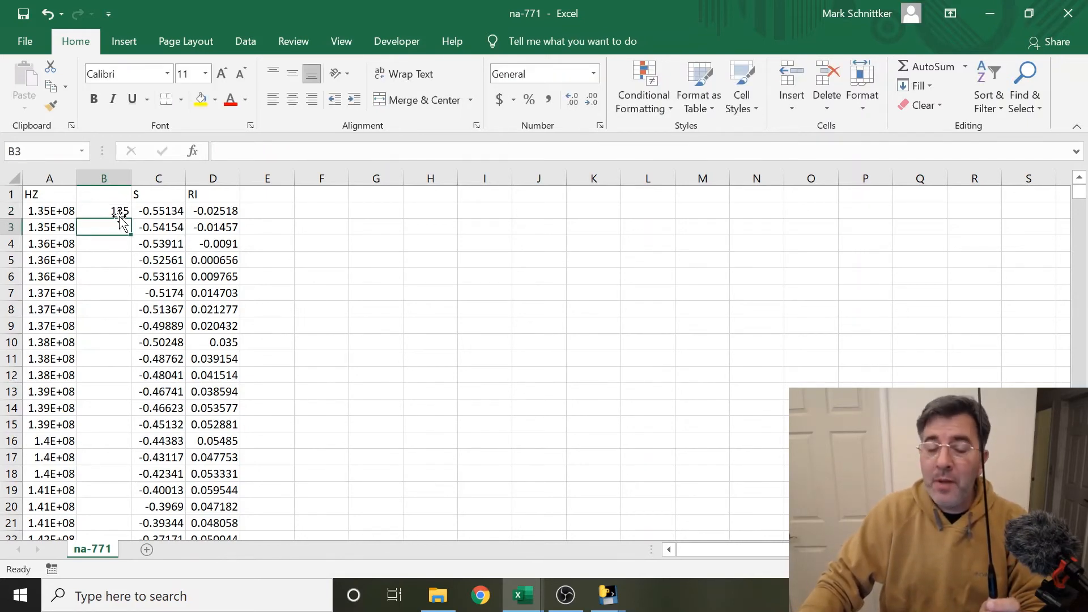
{"action": "left_click", "coordinate": [103, 211]}
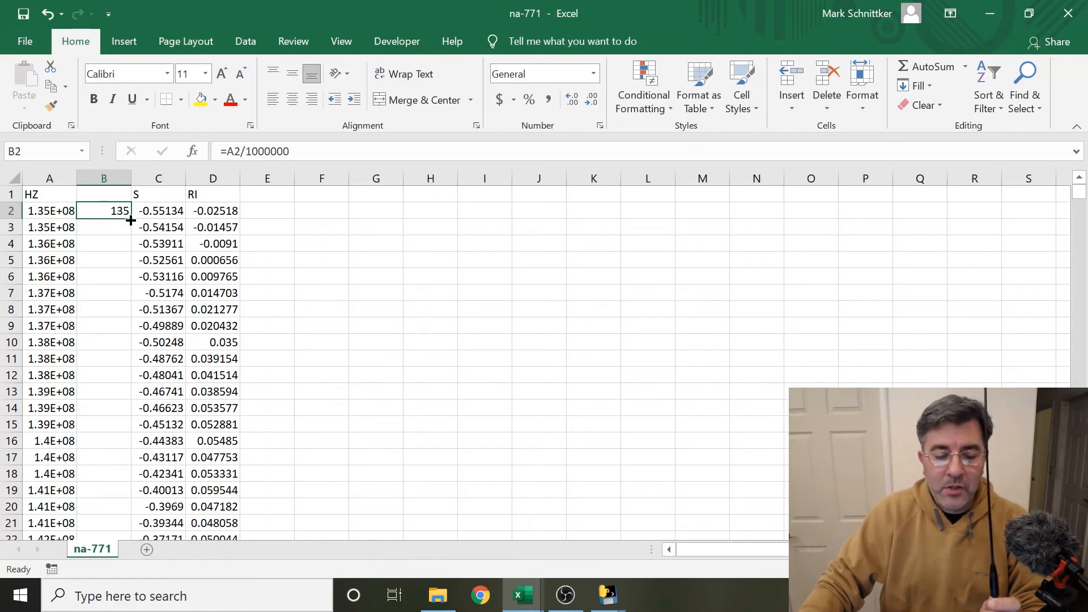
{"action": "left_click_drag", "start_coordinate": [129, 219], "coordinate": [129, 534]}
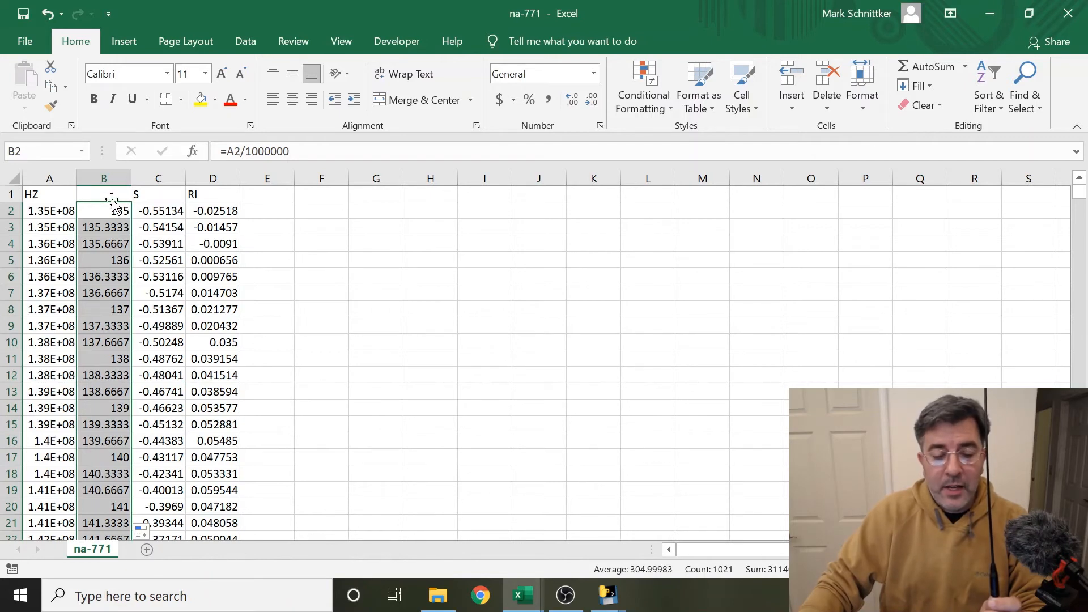
{"action": "left_click", "coordinate": [103, 194]}
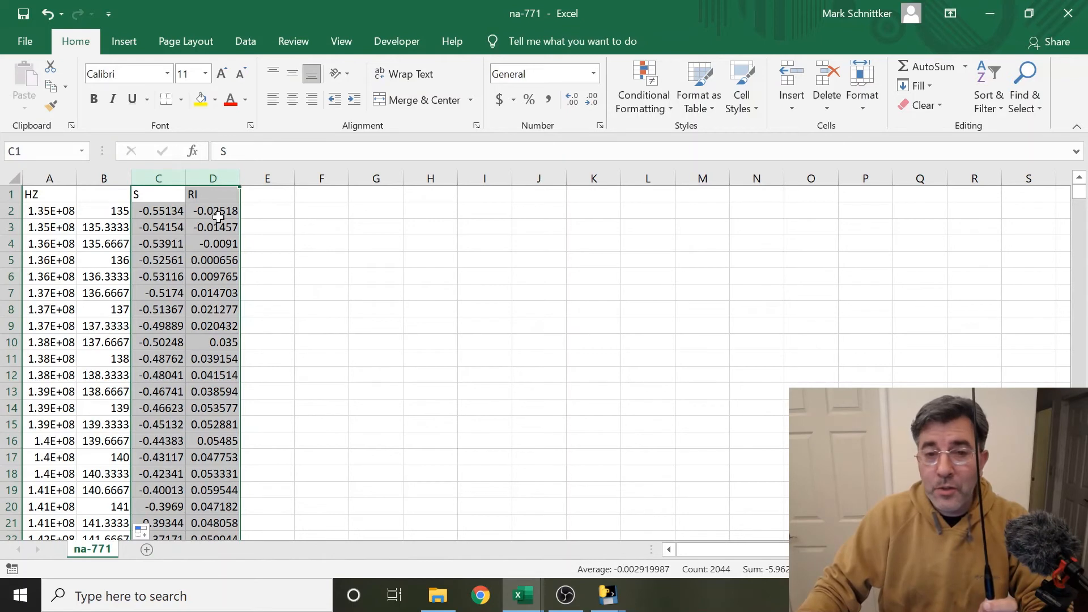
Enter =SQRT(C2*C2+D2*D2) in E2 and fill the magnitude down column E
{"action": "left_click", "coordinate": [266, 210]}
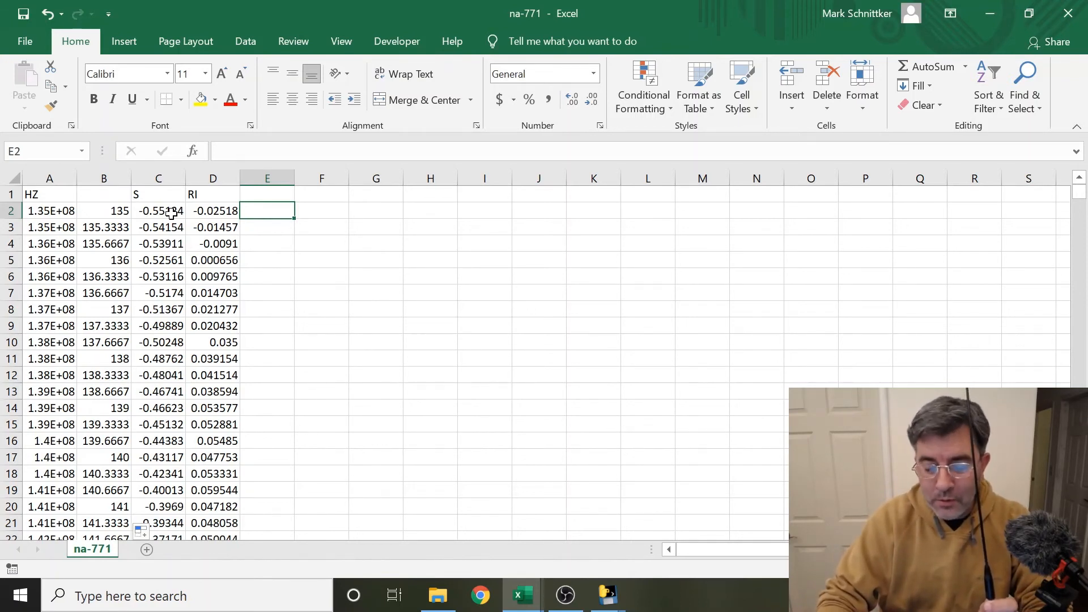
{"action": "type", "text": "="}
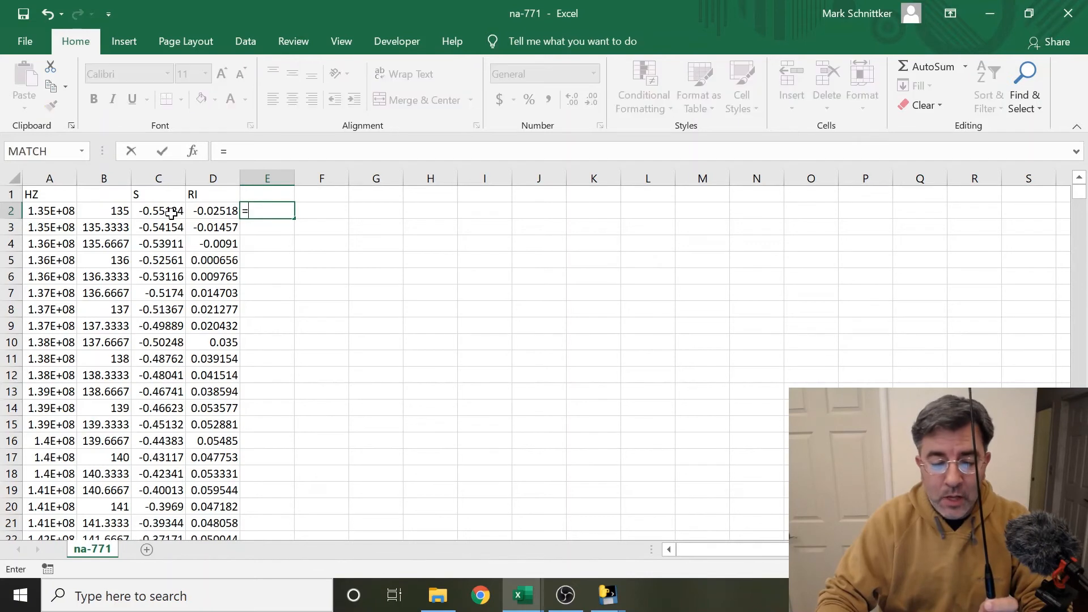
{"action": "type", "text": "sq"}
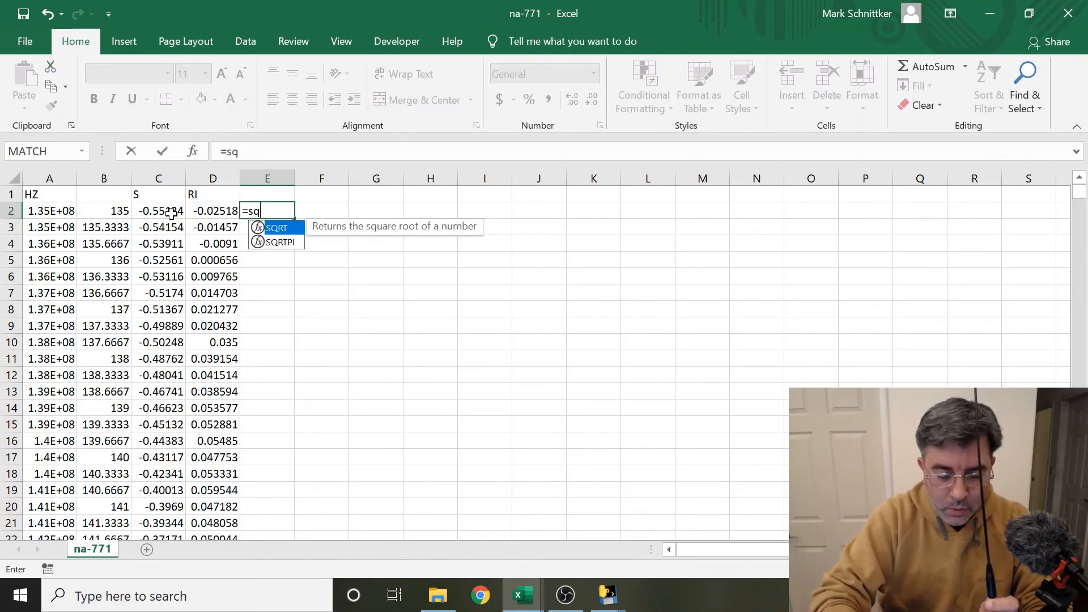
{"action": "type", "text": "rt"}
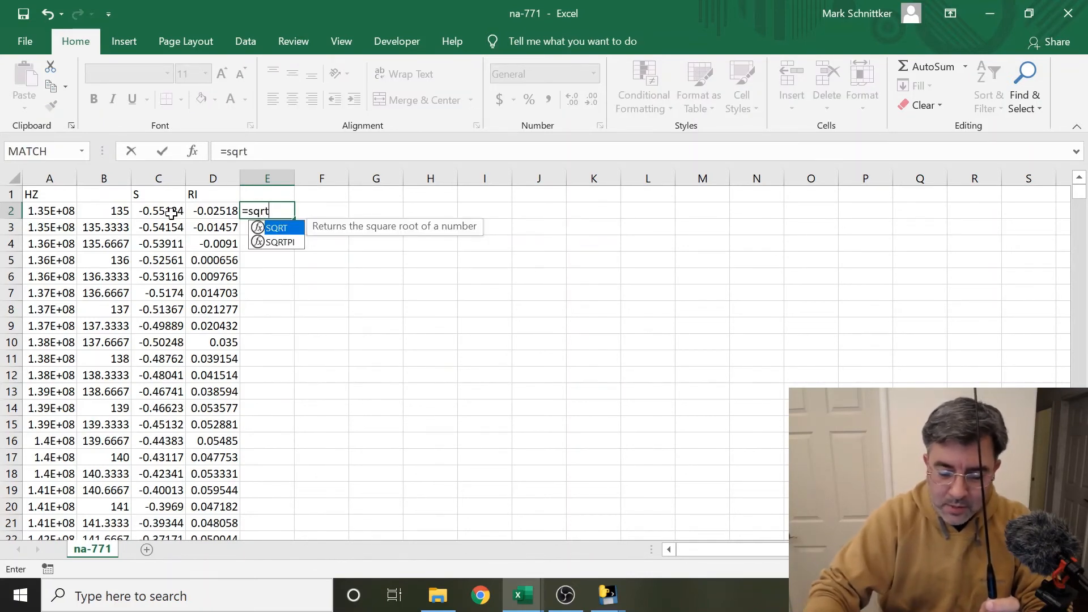
{"action": "type", "text": "("}
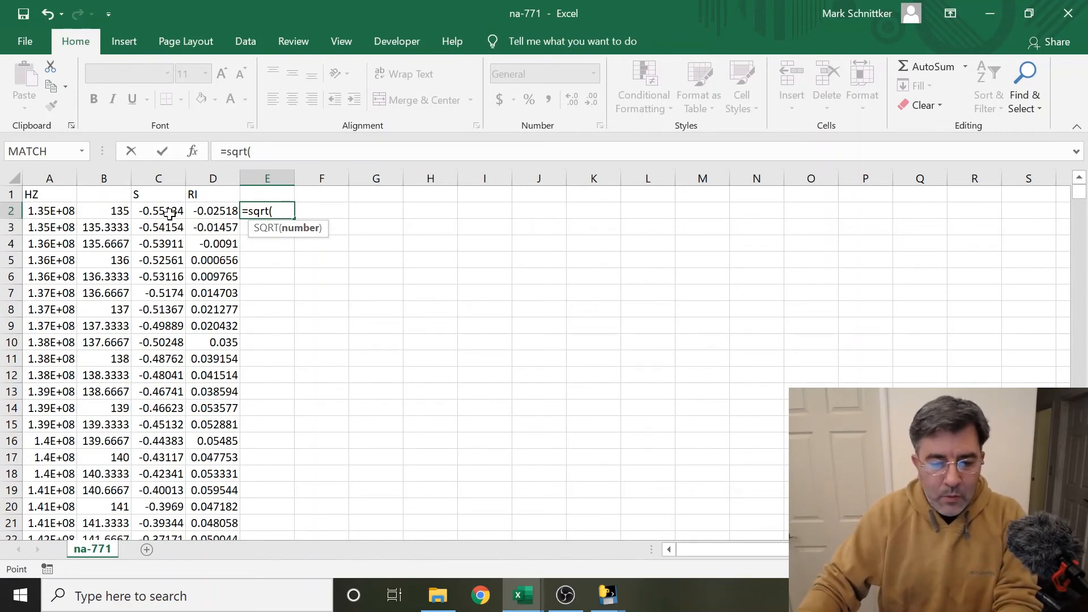
{"action": "left_click", "coordinate": [158, 211]}
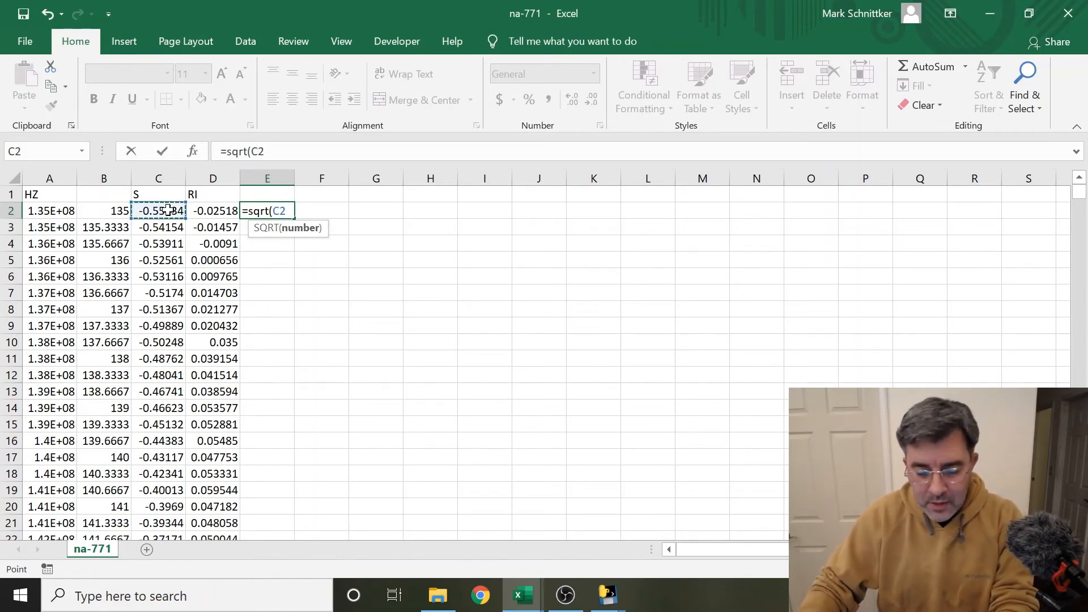
{"action": "type", "text": "*"}
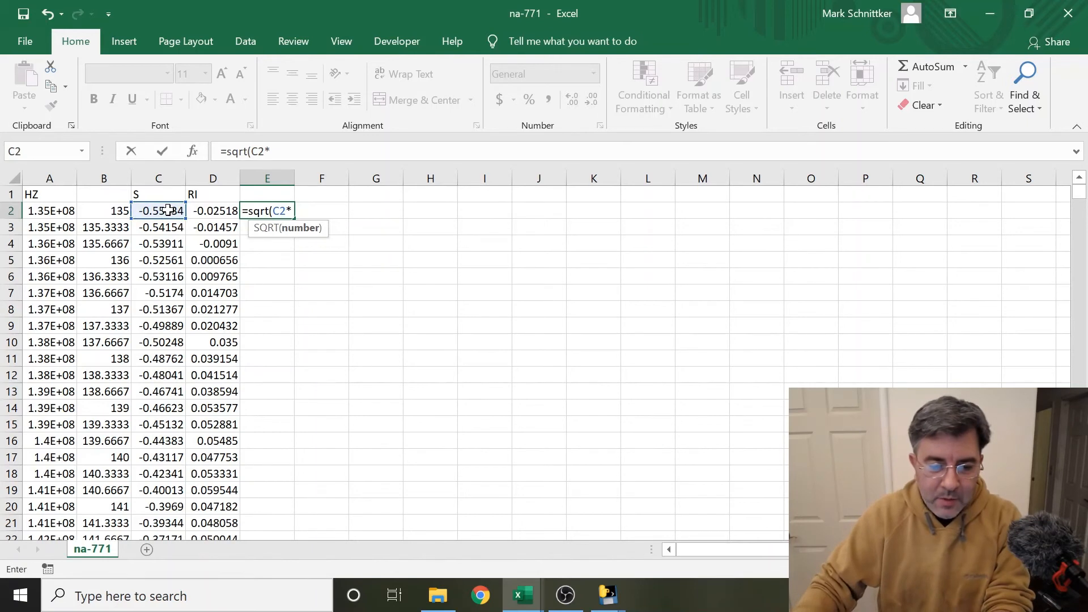
{"action": "type", "text": "C2+"}
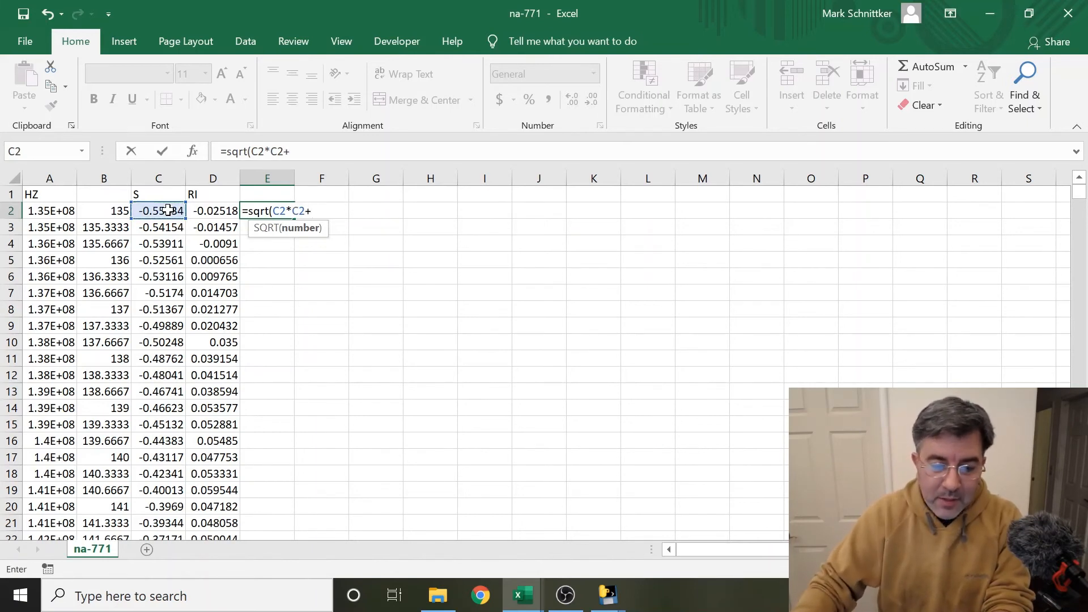
{"action": "left_click", "coordinate": [213, 211]}
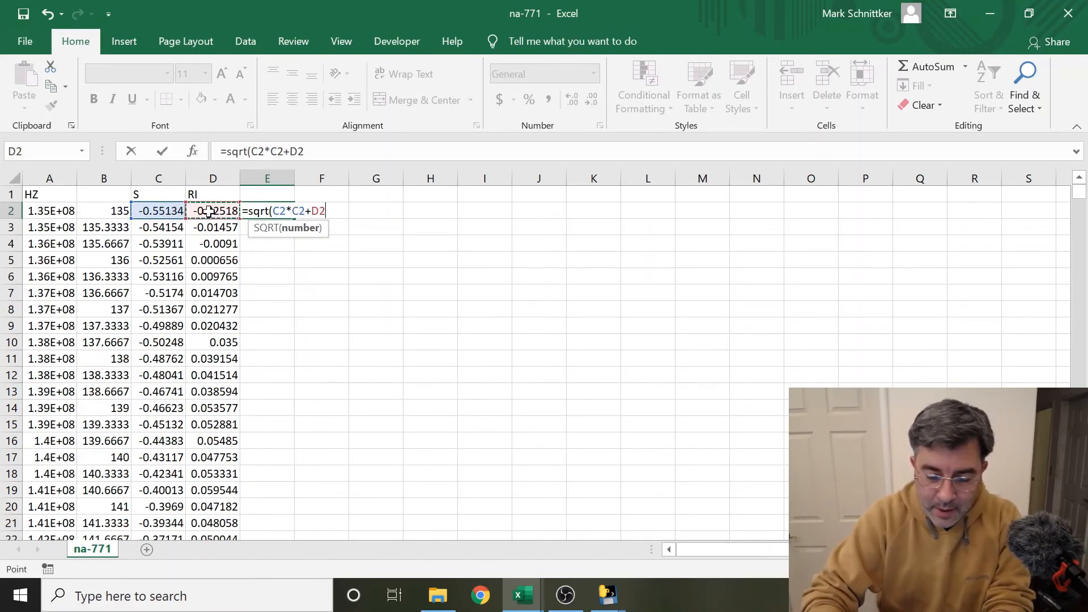
{"action": "type", "text": "*"}
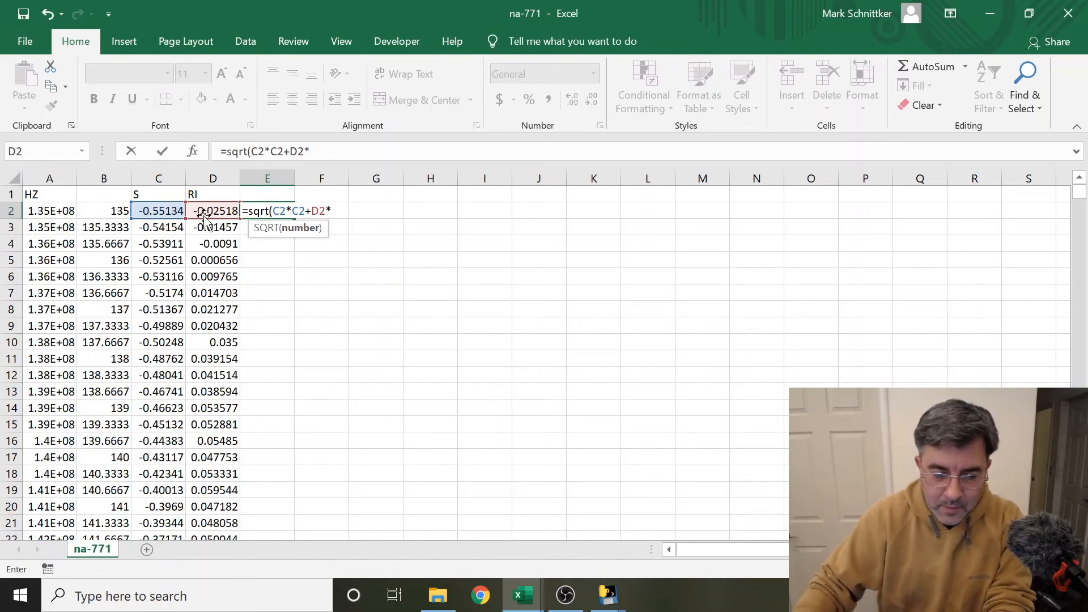
{"action": "type", "text": "D2)"}
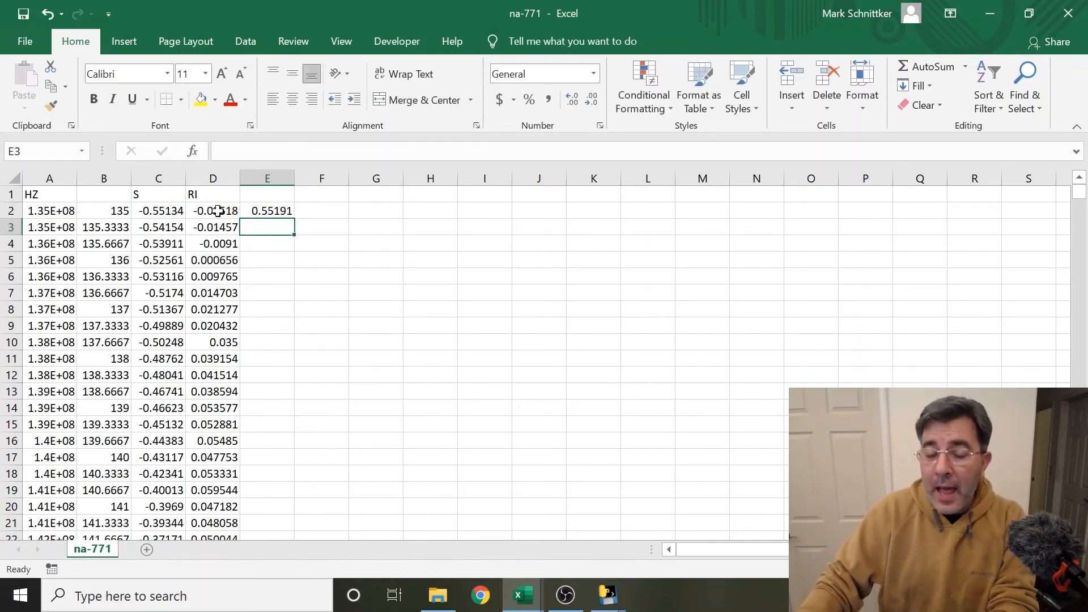
{"action": "left_click", "coordinate": [267, 211]}
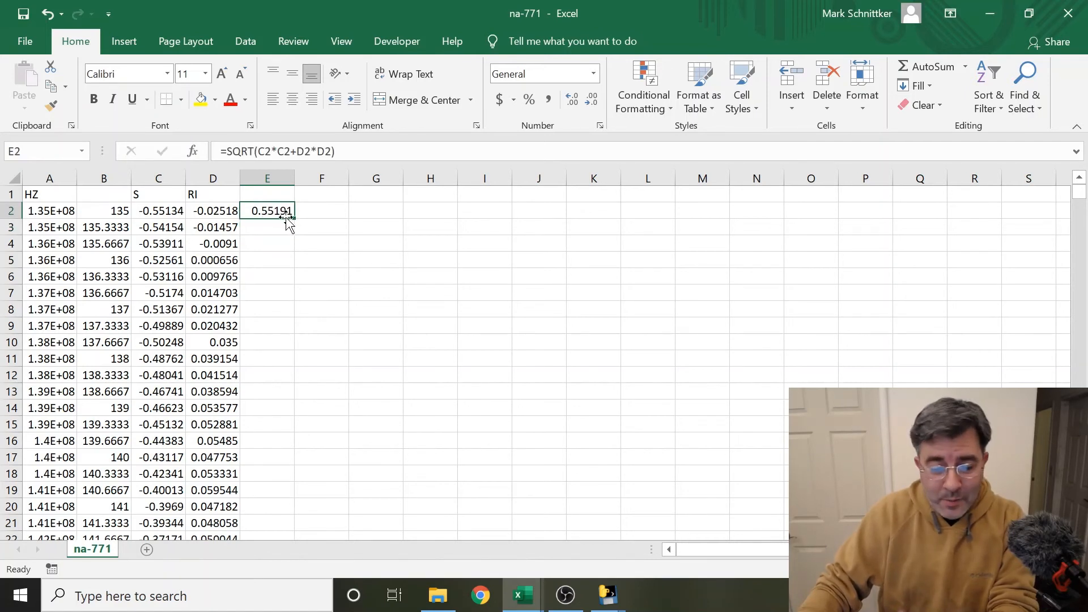
{"action": "left_click_drag", "start_coordinate": [268, 210], "coordinate": [267, 527]}
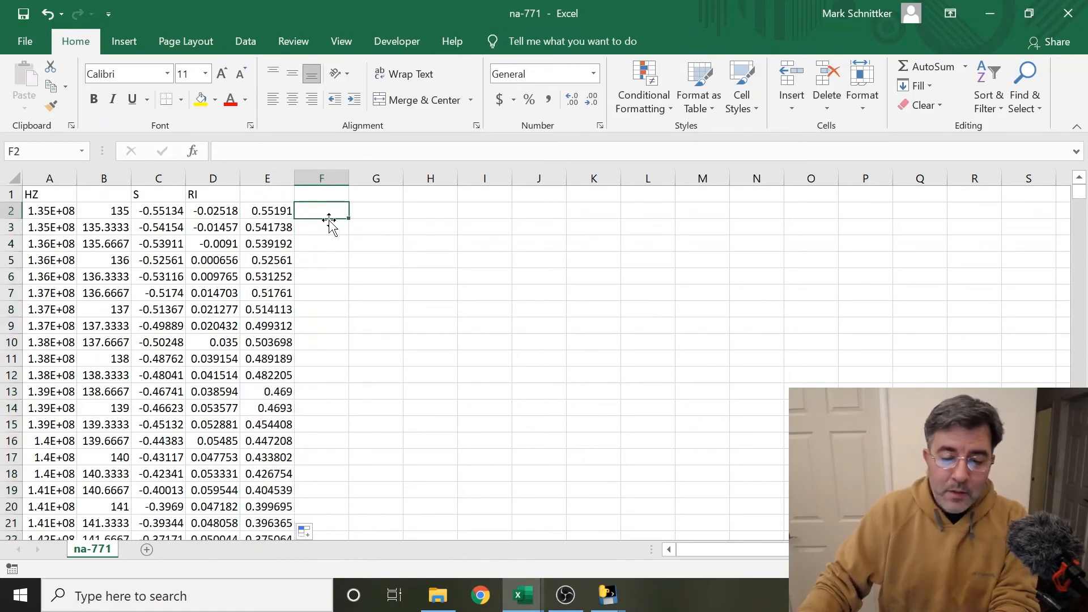
Enter =(1+E2)/(1-E2) in F2 and fill the SWR formula down column F
{"action": "type", "text": "="}
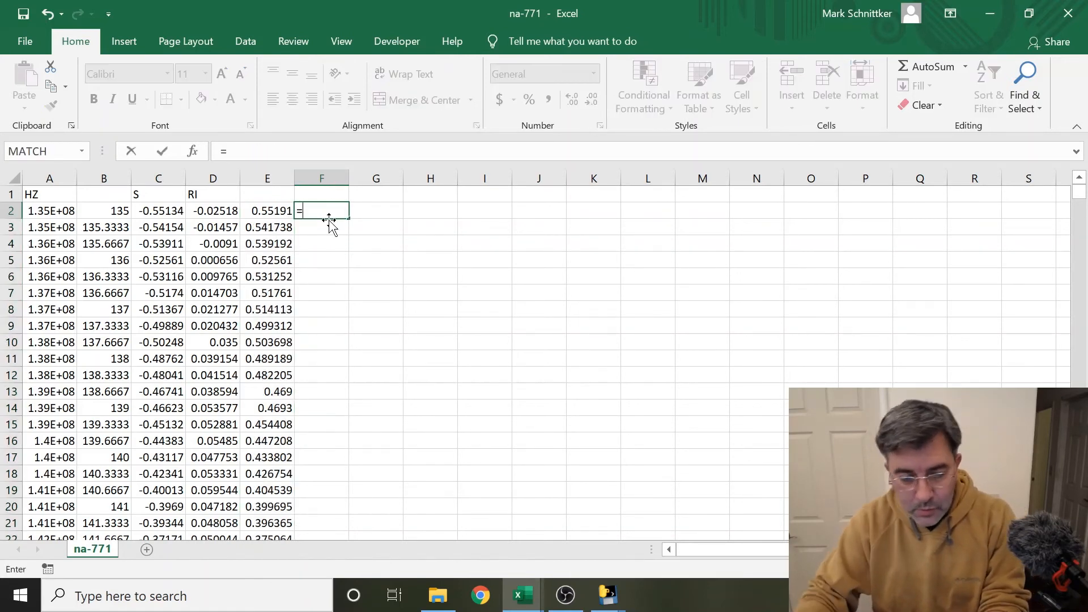
{"action": "type", "text": "("}
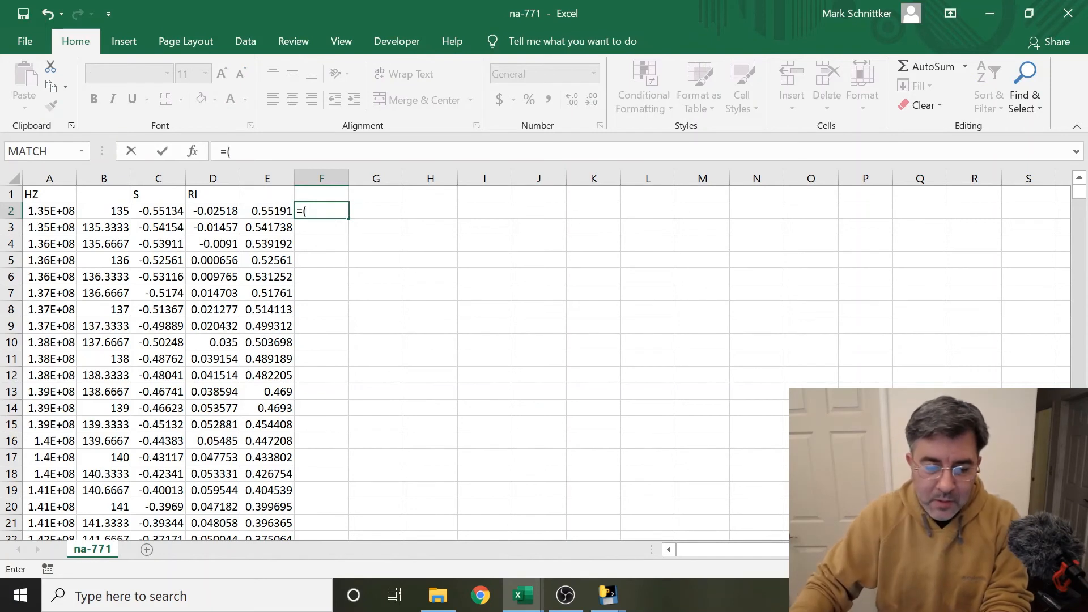
{"action": "type", "text": "1"}
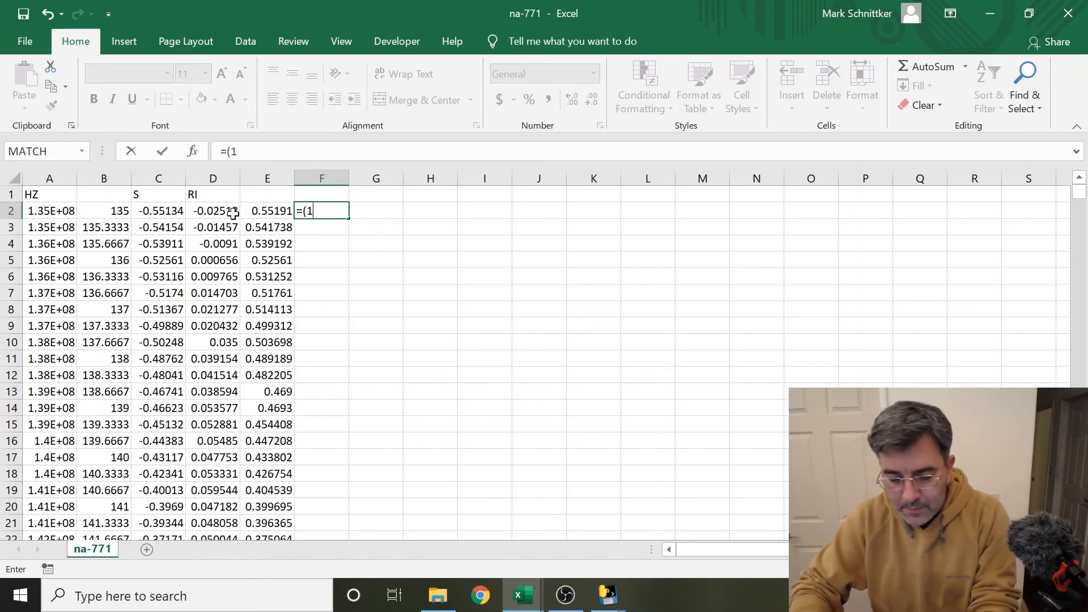
{"action": "type", "text": "+"}
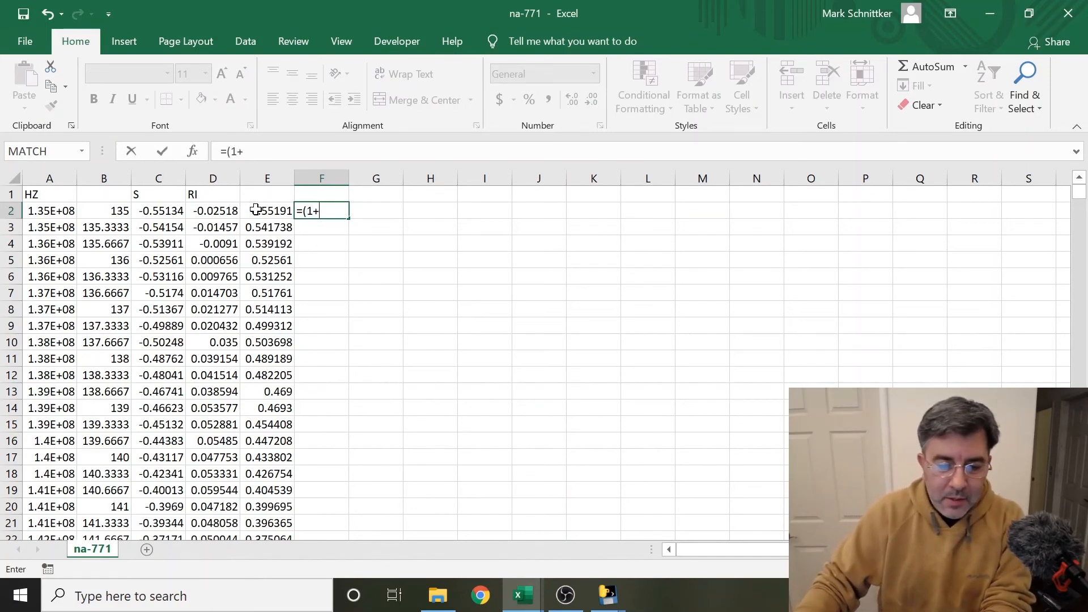
{"action": "left_click", "coordinate": [266, 210]}
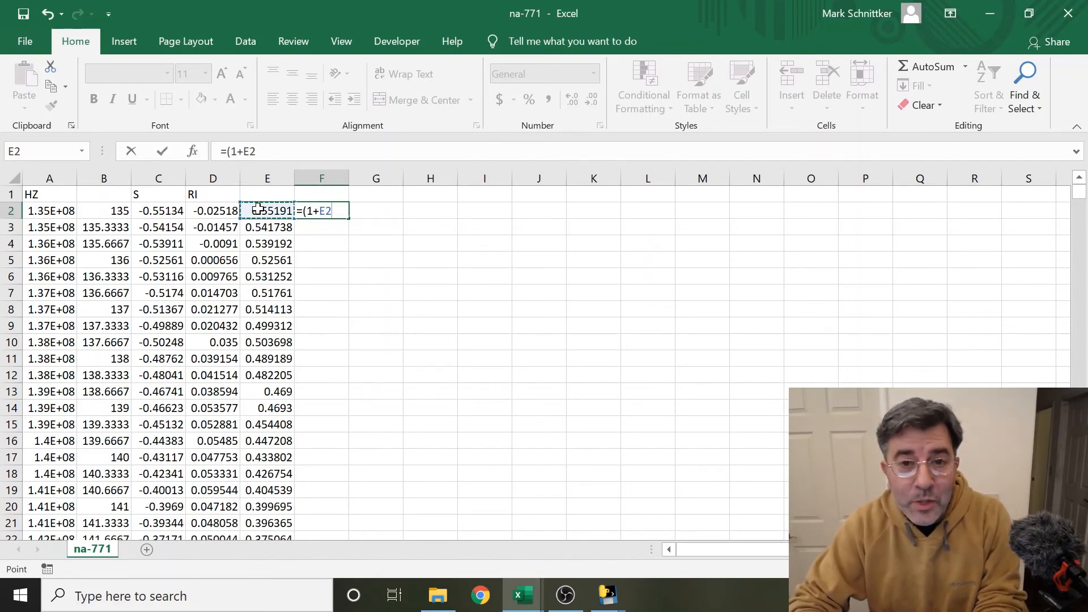
{"action": "type", "text": ")/"}
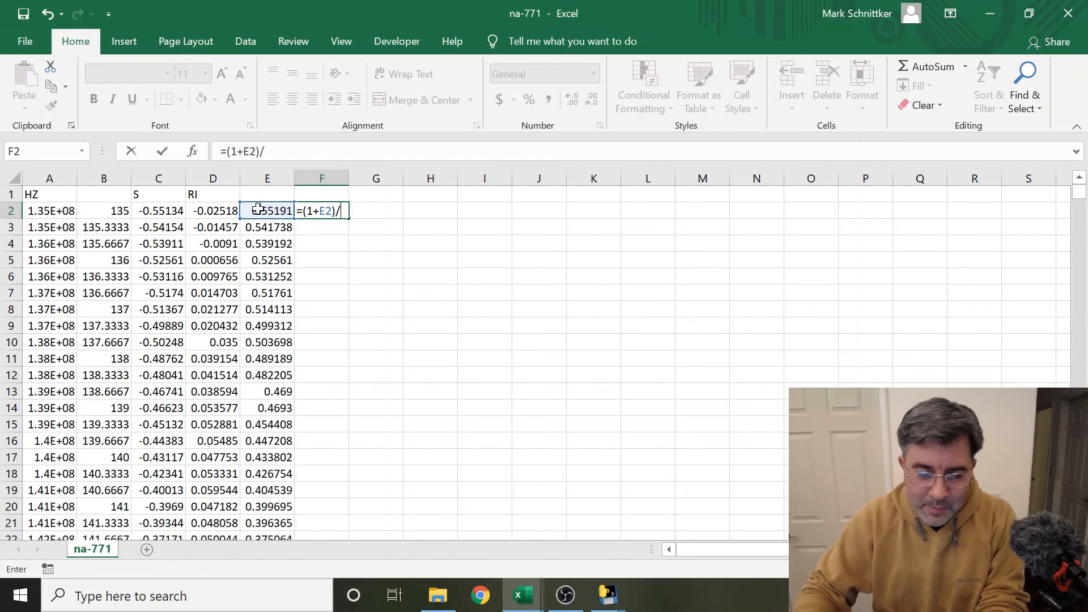
{"action": "type", "text": "(1-E2)"}
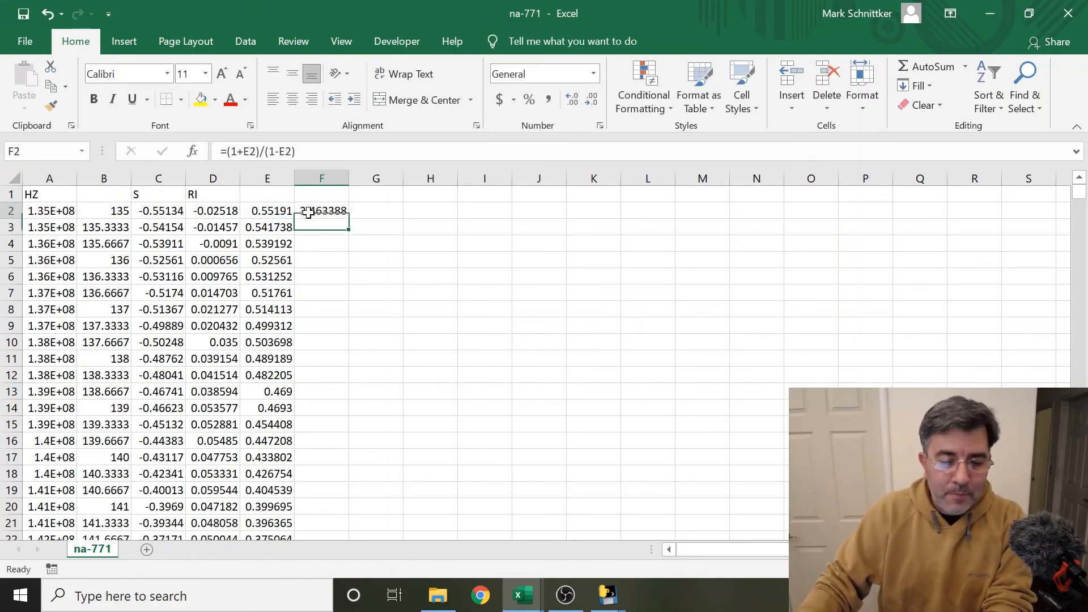
{"action": "left_click_drag", "start_coordinate": [321, 211], "coordinate": [320, 325]}
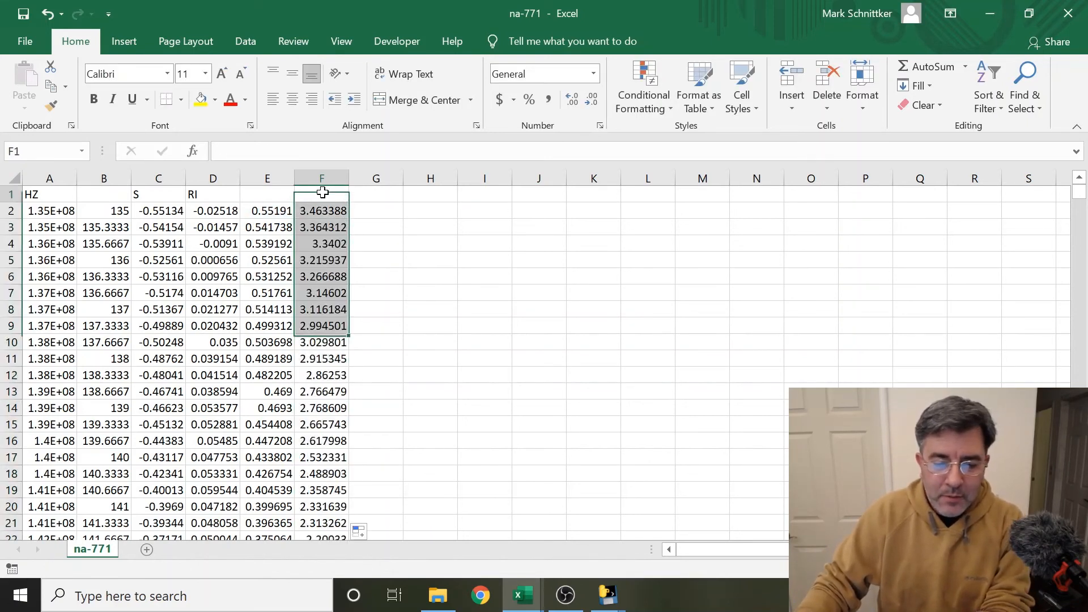
Label column F as SWR and select columns B and F for charting
{"action": "type", "text": "SWR"}
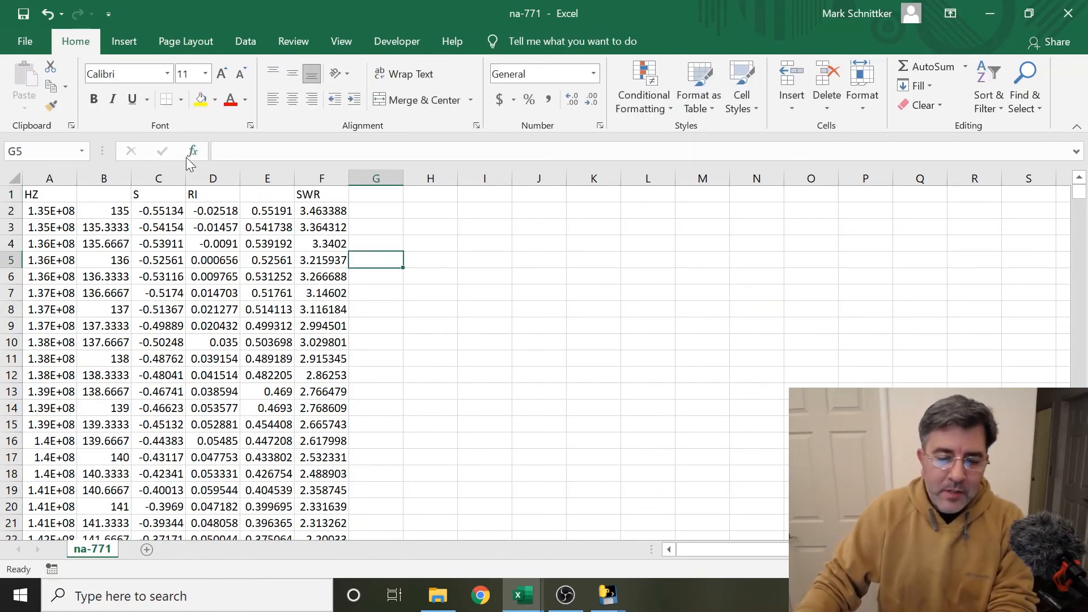
{"action": "left_click", "coordinate": [104, 177]}
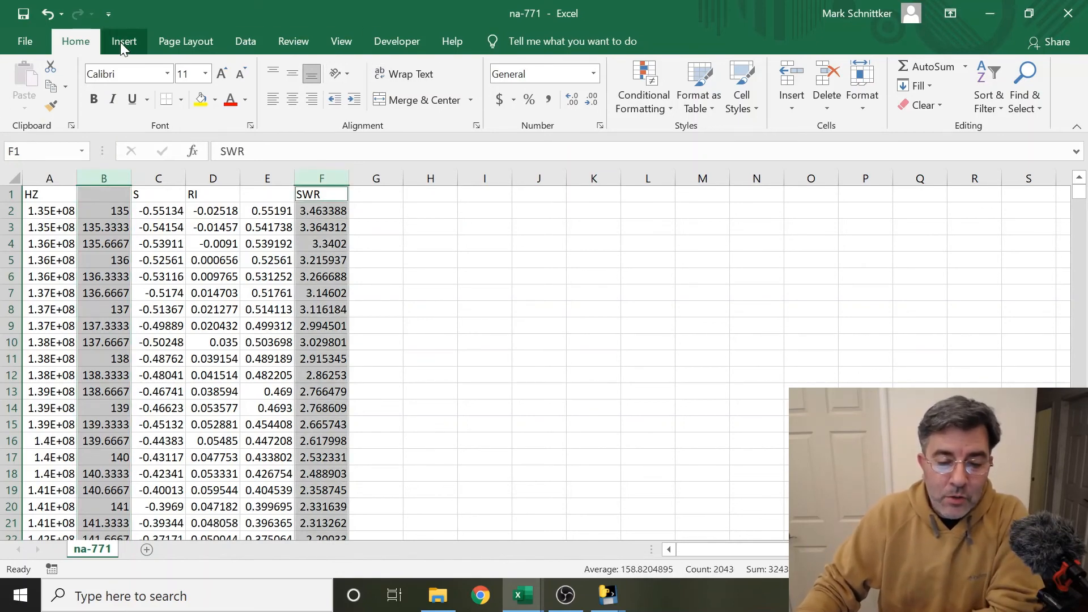
Insert a markers-only scatter chart of SWR against megahertz from columns B and F
{"action": "left_click", "coordinate": [540, 104]}
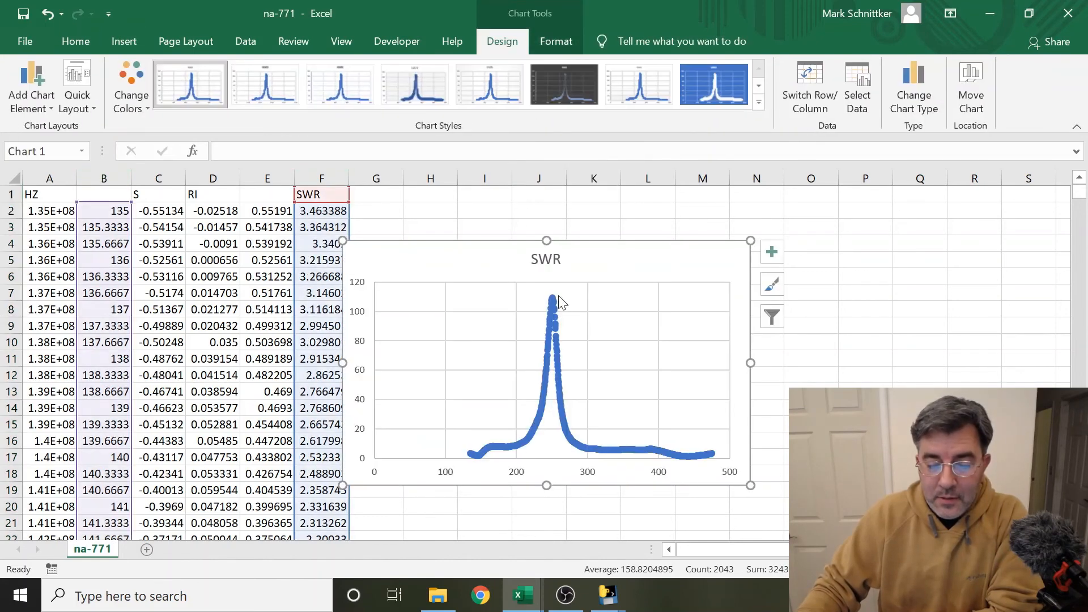
{"action": "mouse_move", "coordinate": [559, 291]}
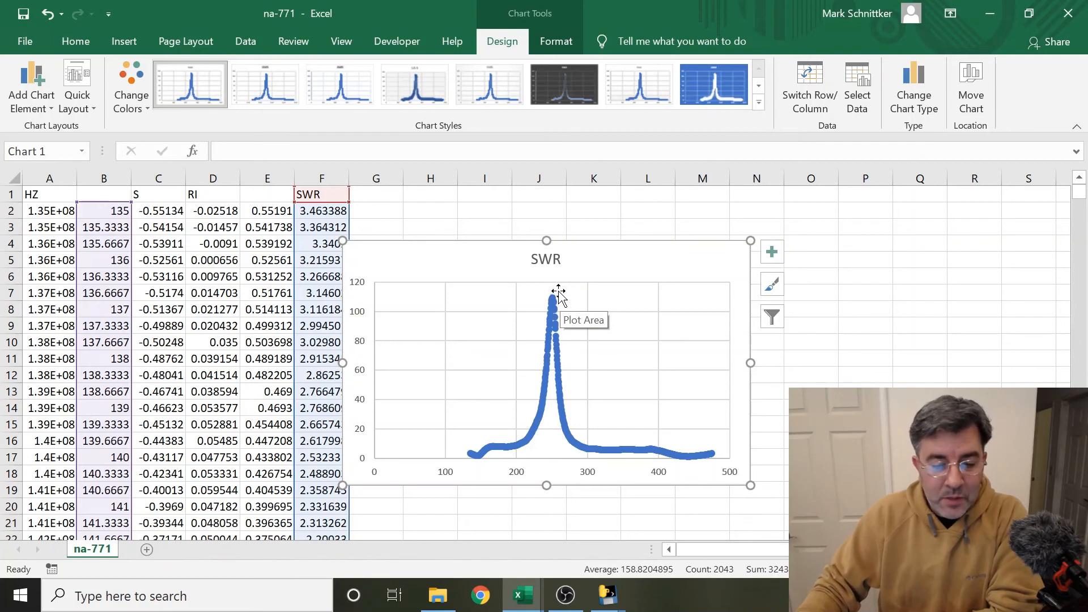
{"action": "mouse_move", "coordinate": [577, 409]}
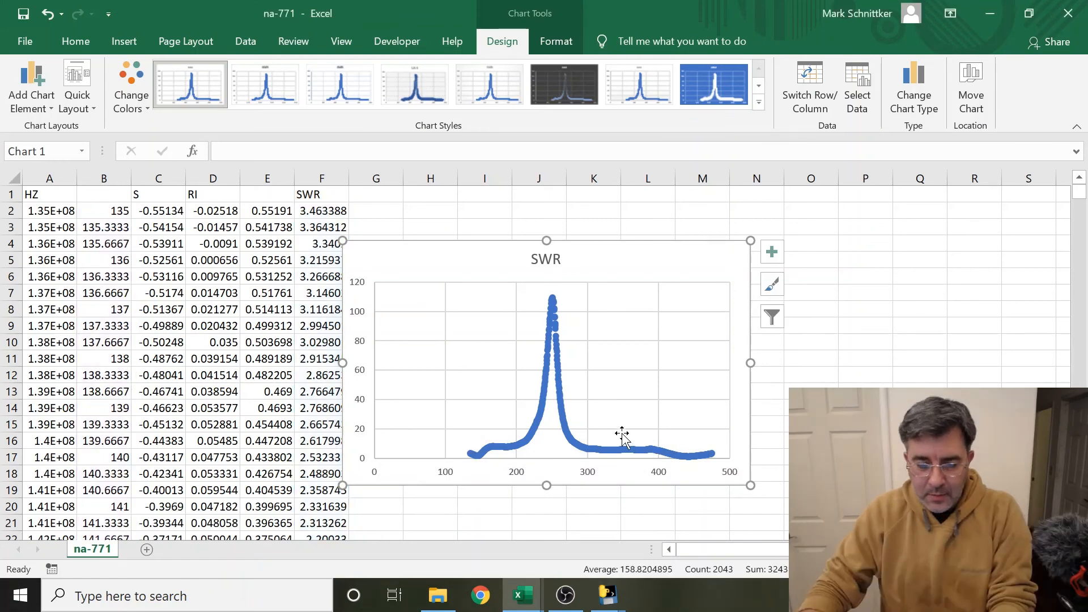
{"action": "mouse_move", "coordinate": [611, 326]}
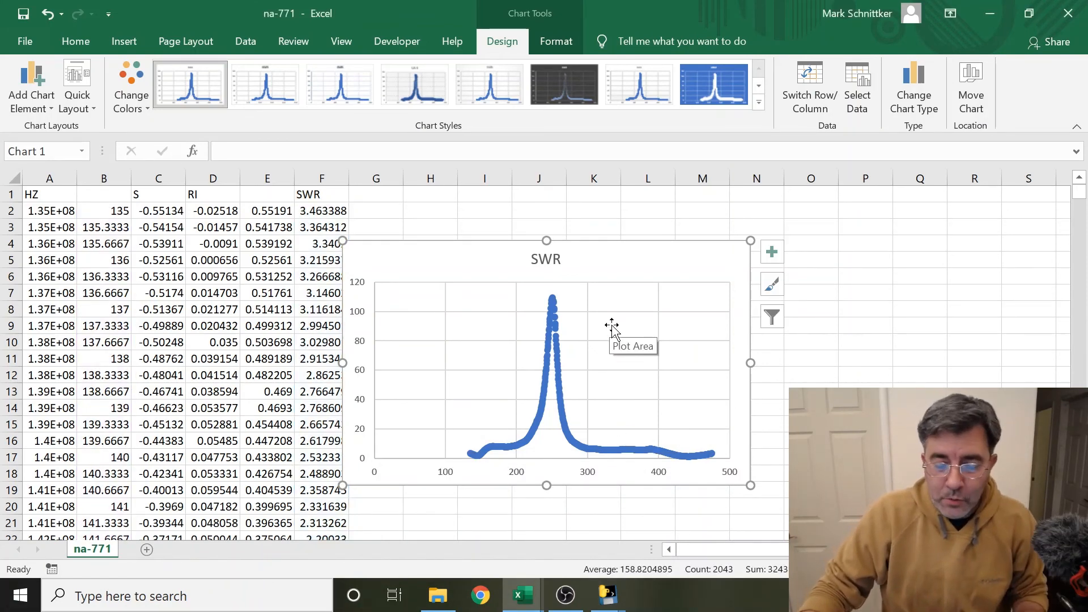
{"action": "mouse_move", "coordinate": [592, 363]}
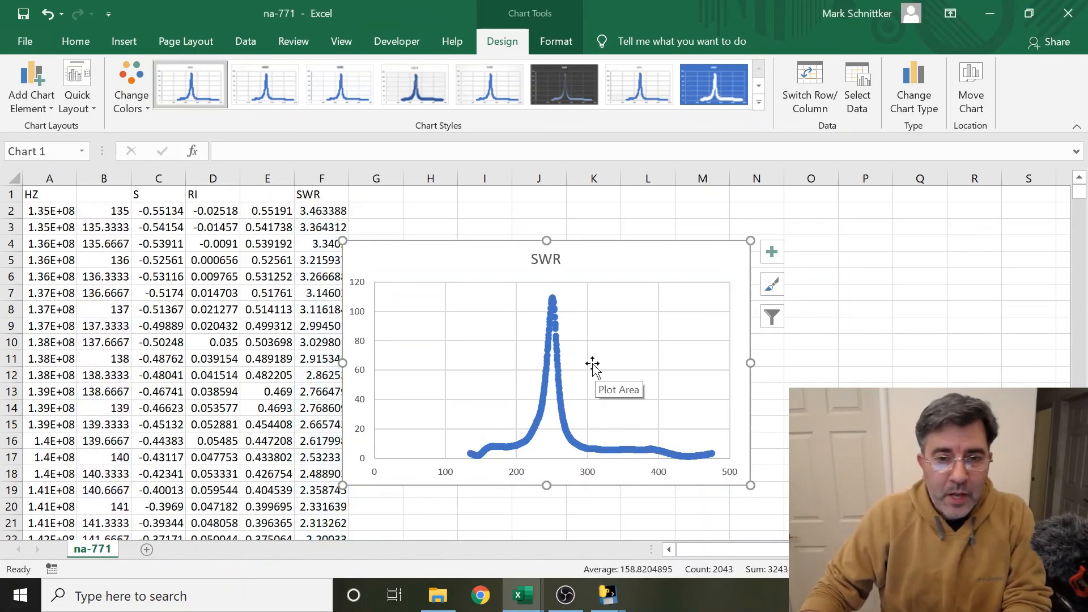
{"action": "mouse_move", "coordinate": [589, 475]}
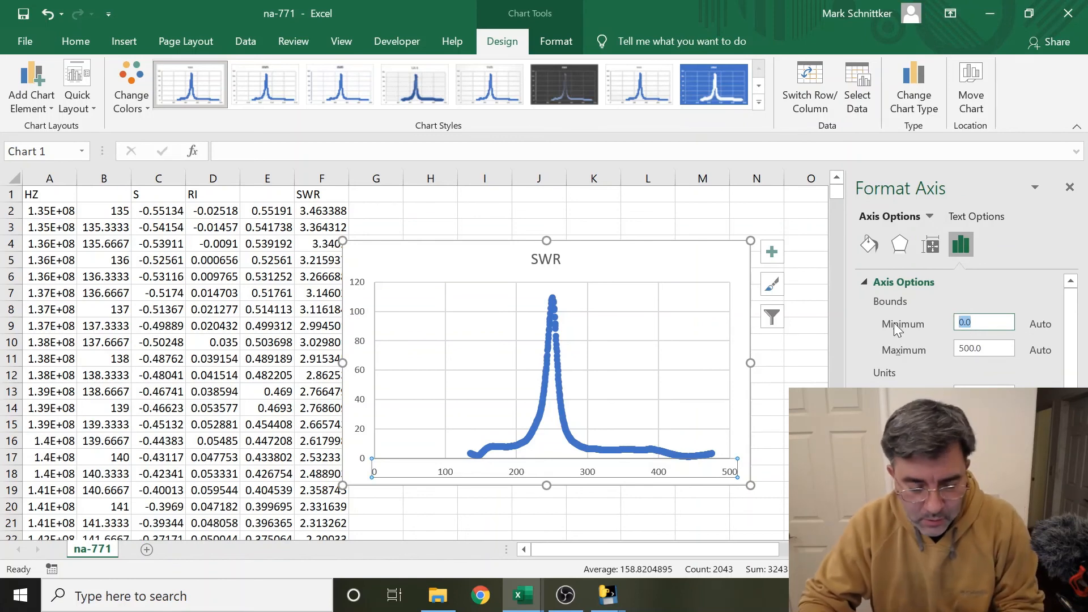
{"action": "type", "text": "1"}
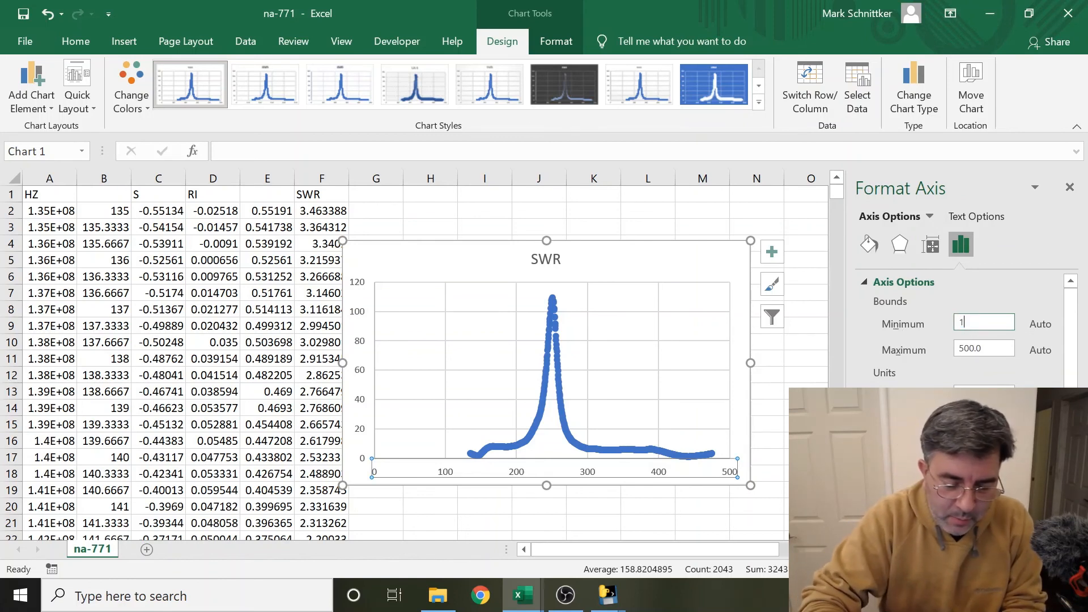
{"action": "type", "text": "42.0"}
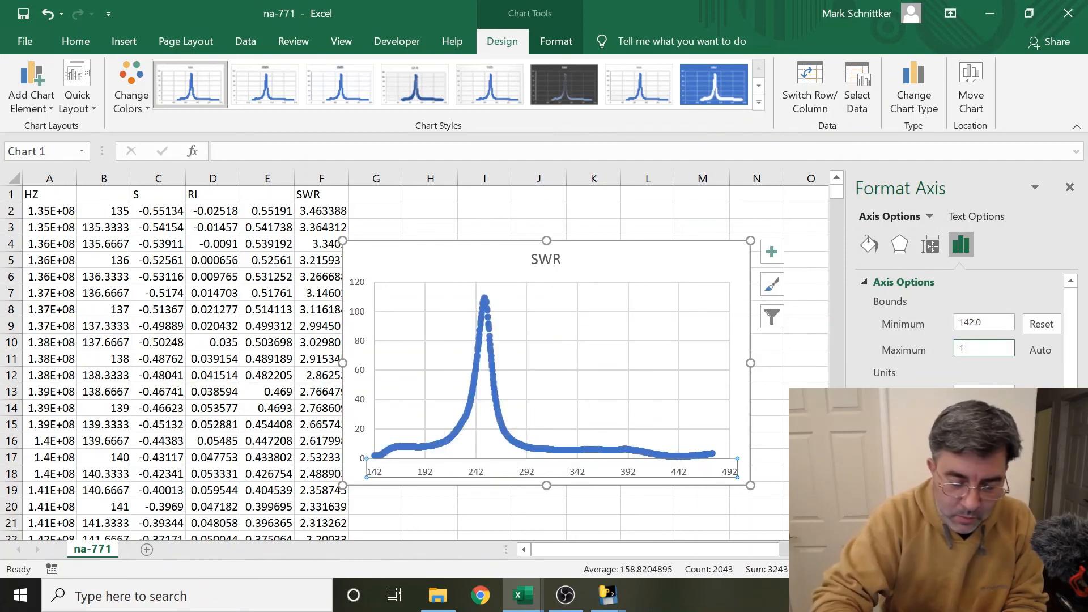
{"action": "type", "text": "50"}
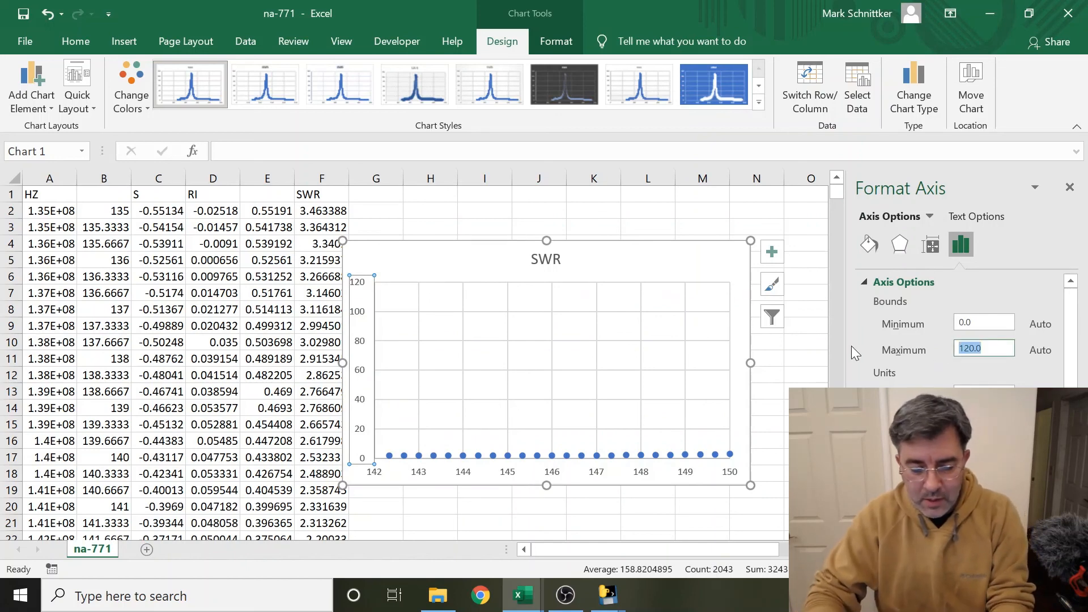
{"action": "type", "text": "5.0"}
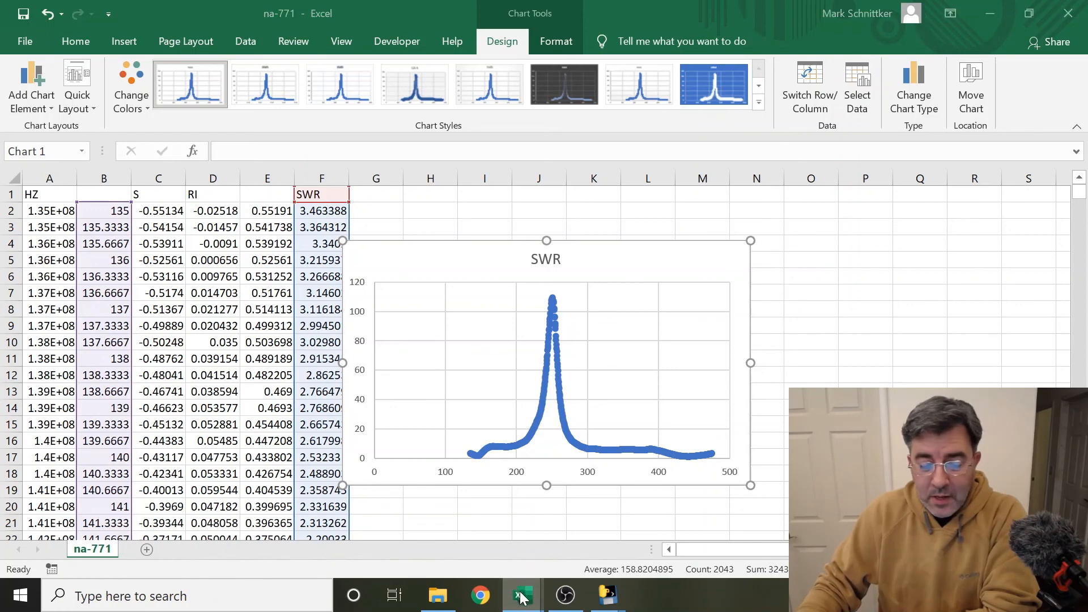
Bring the Antenna analysis workbook with the four-antenna VSWR chart back into focus
{"action": "left_click", "coordinate": [521, 595]}
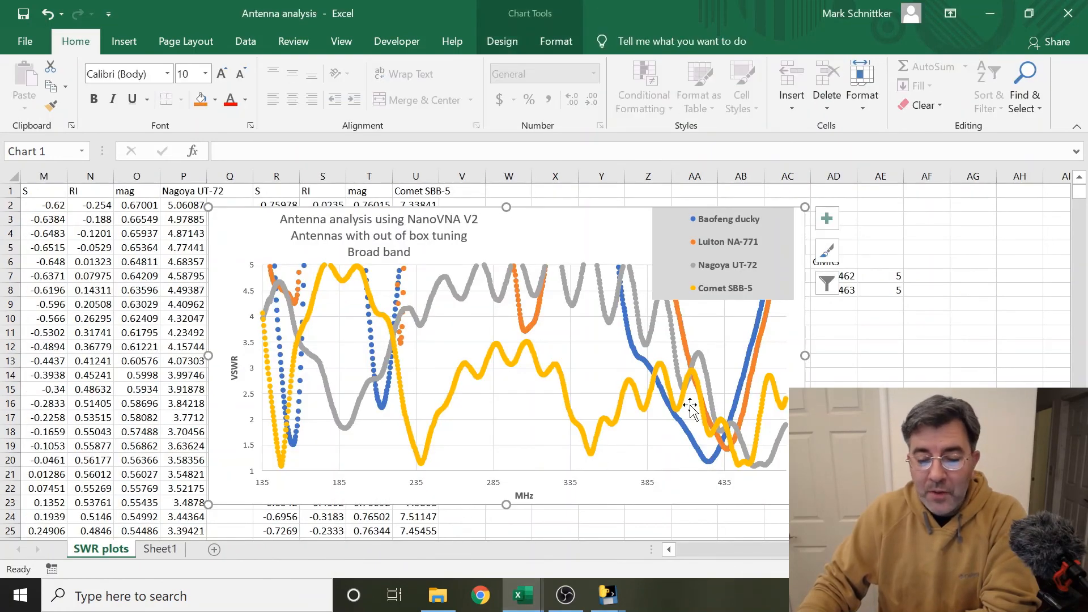
{"action": "mouse_move", "coordinate": [689, 405]}
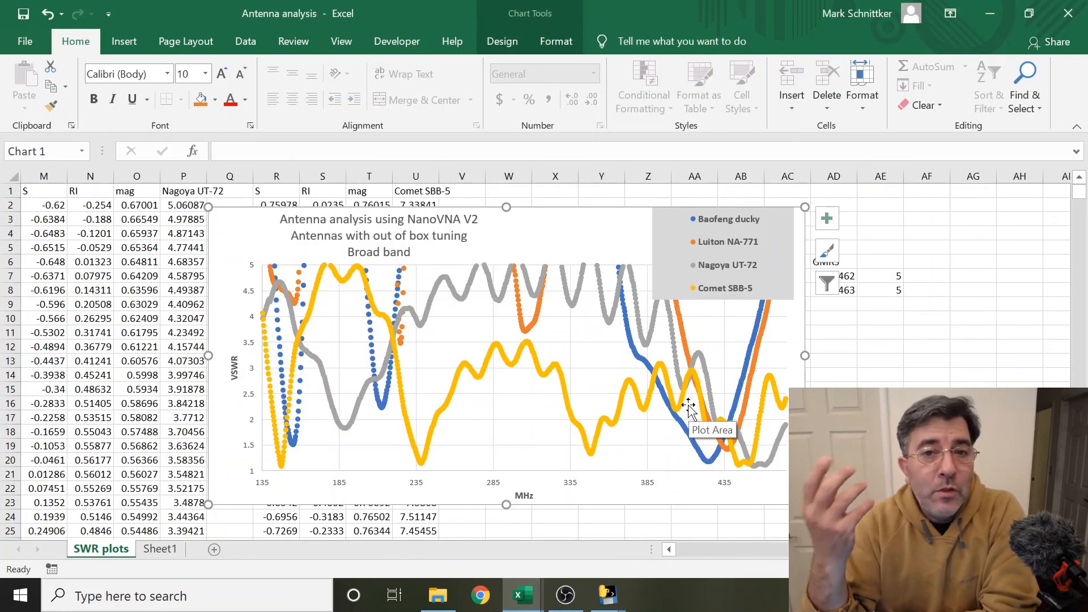